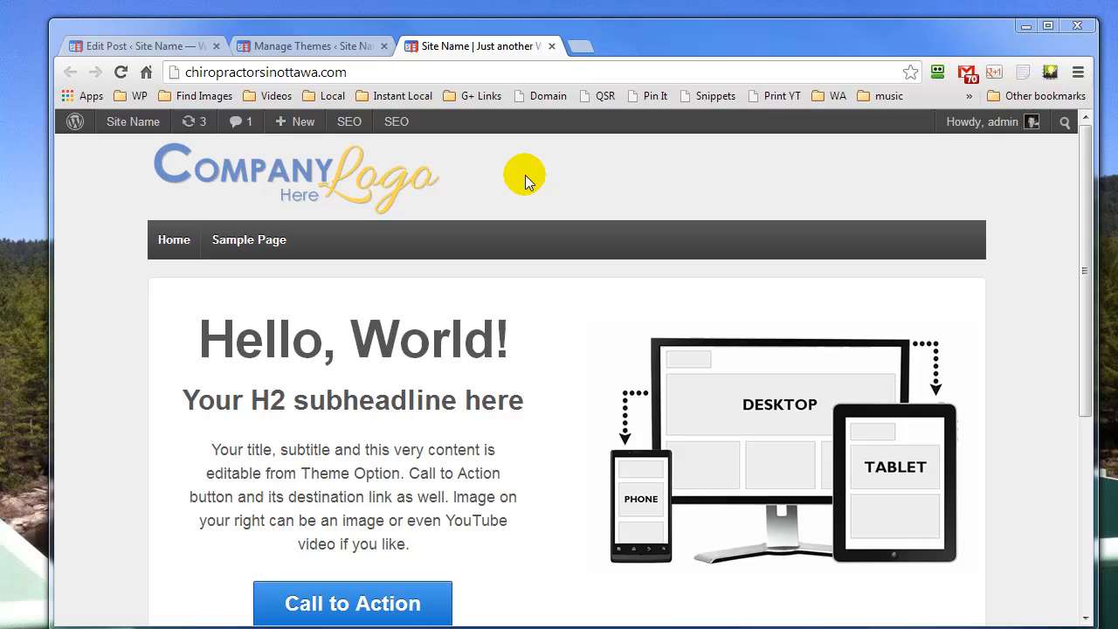
{"action": "mouse_move", "coordinate": [276, 440]}
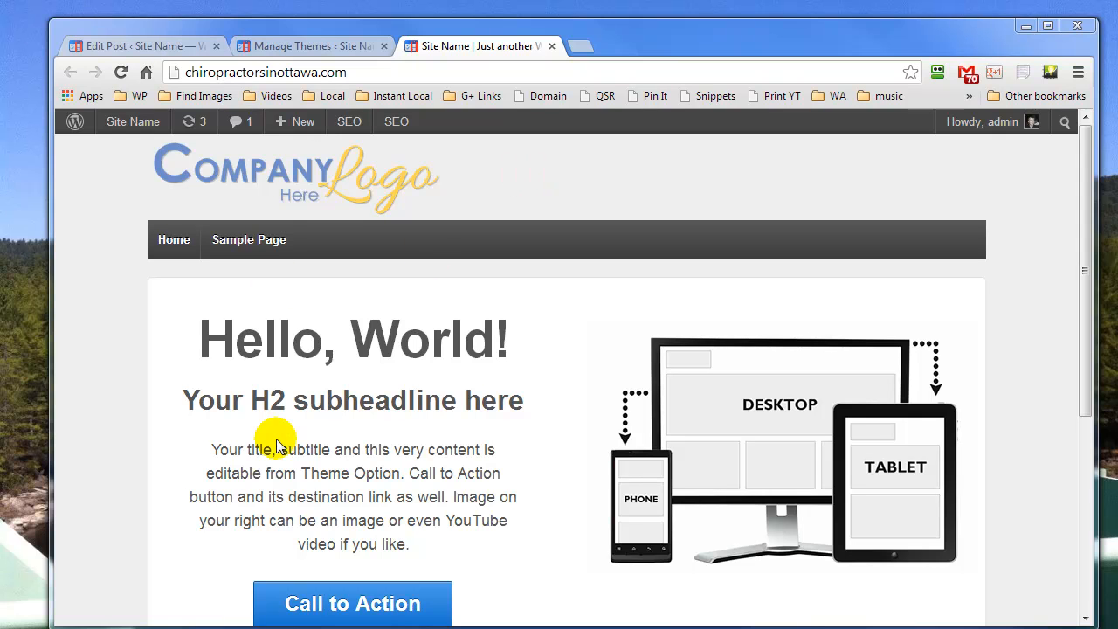
{"action": "mouse_move", "coordinate": [119, 276]}
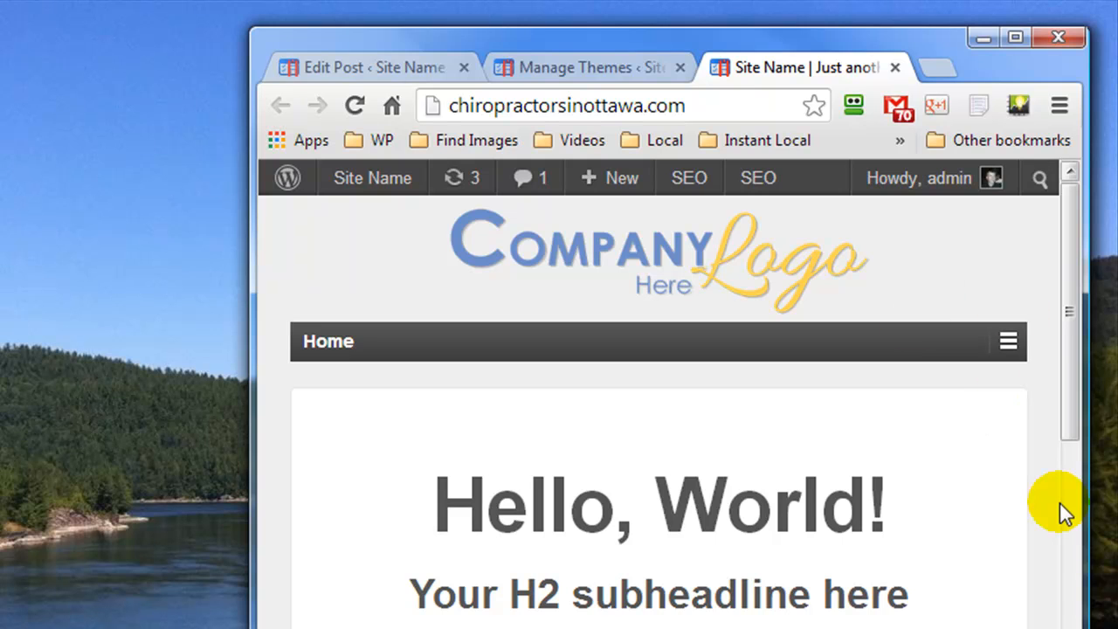
{"action": "mouse_move", "coordinate": [341, 301]}
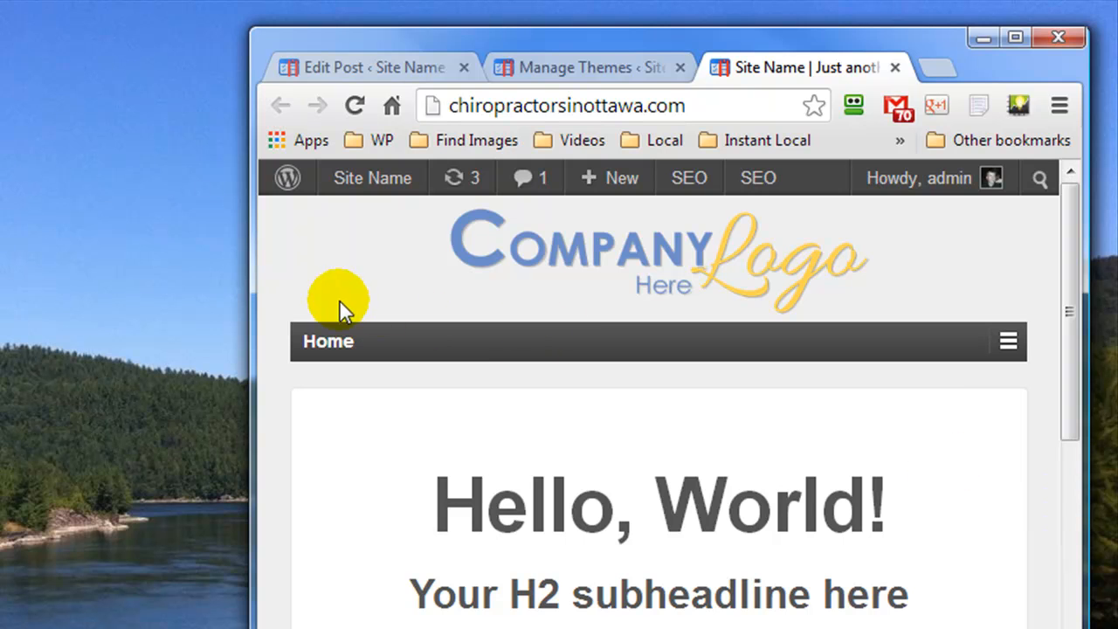
{"action": "mouse_move", "coordinate": [401, 378]}
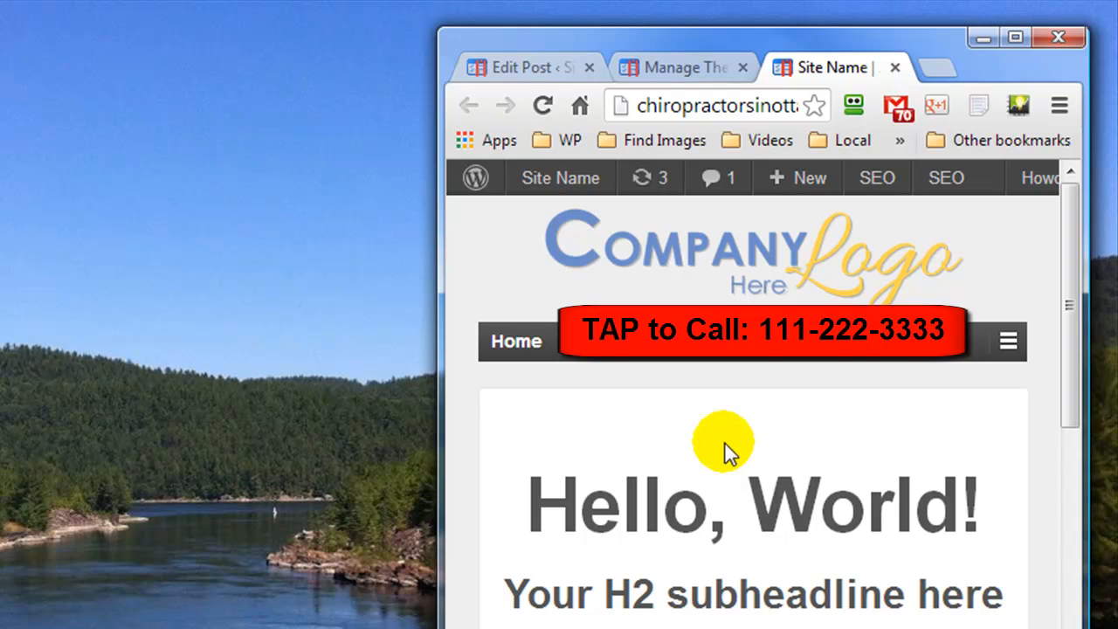
{"action": "mouse_move", "coordinate": [657, 361]}
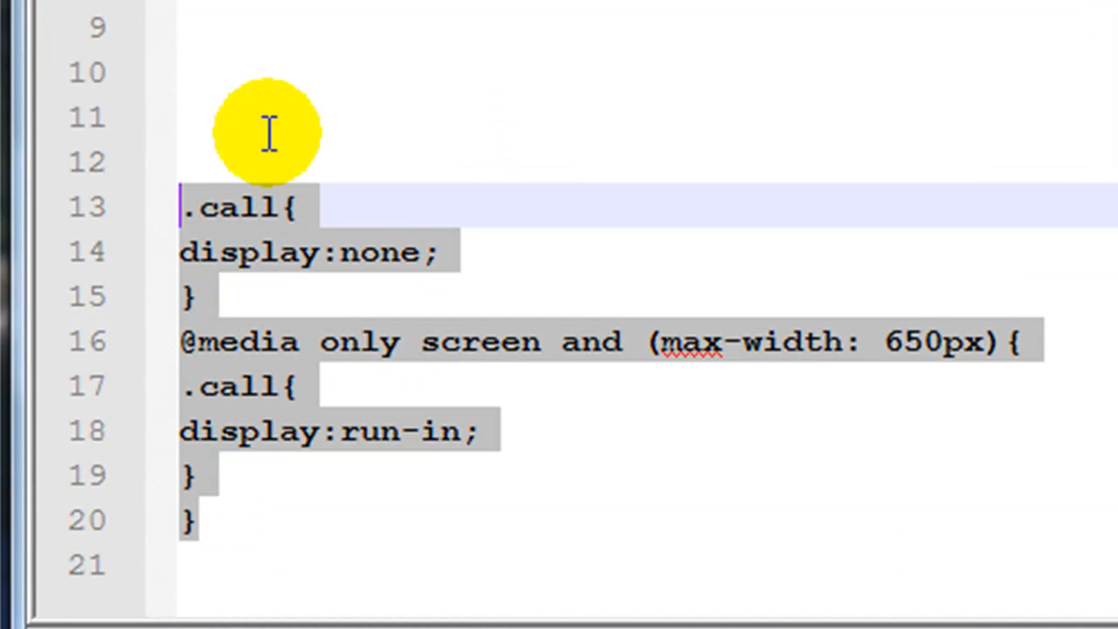
{"action": "mouse_move", "coordinate": [276, 503]}
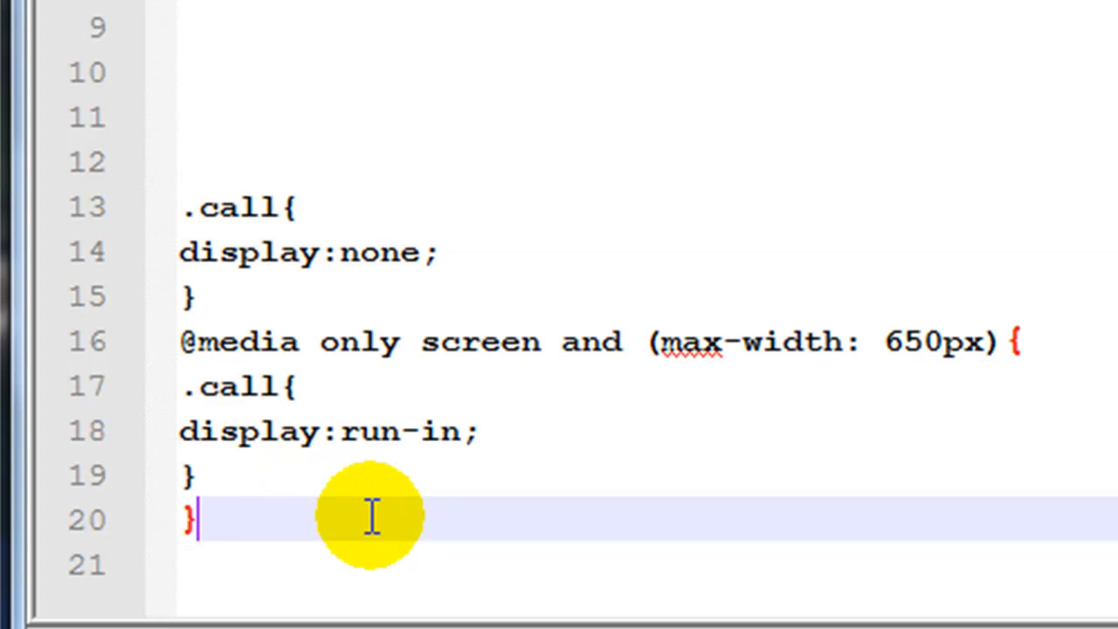
{"action": "mouse_move", "coordinate": [626, 472]}
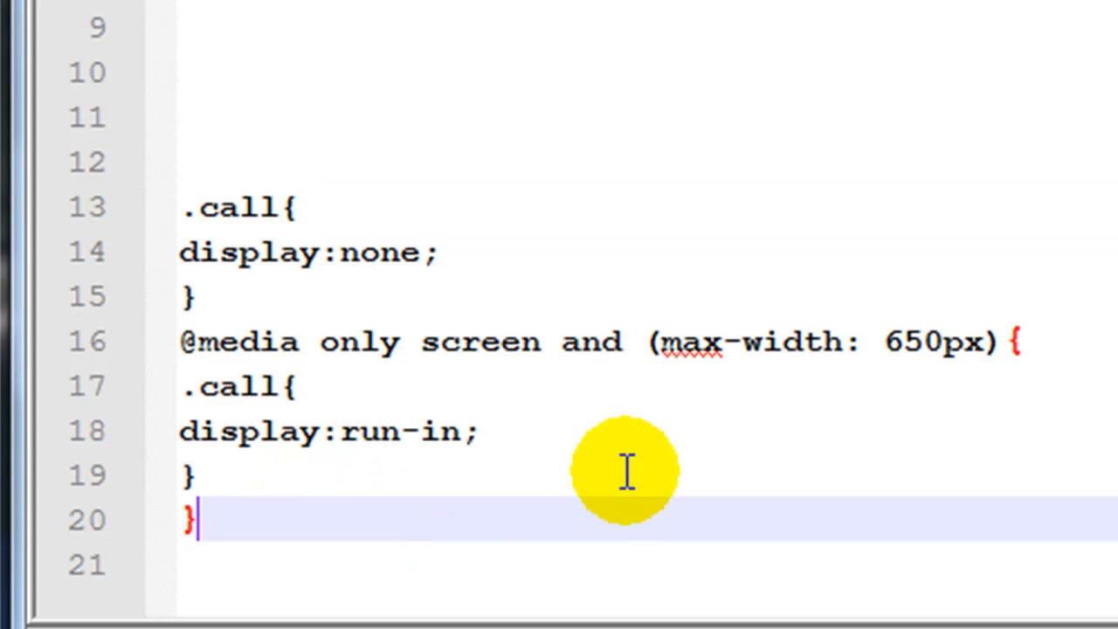
{"action": "mouse_move", "coordinate": [660, 340]}
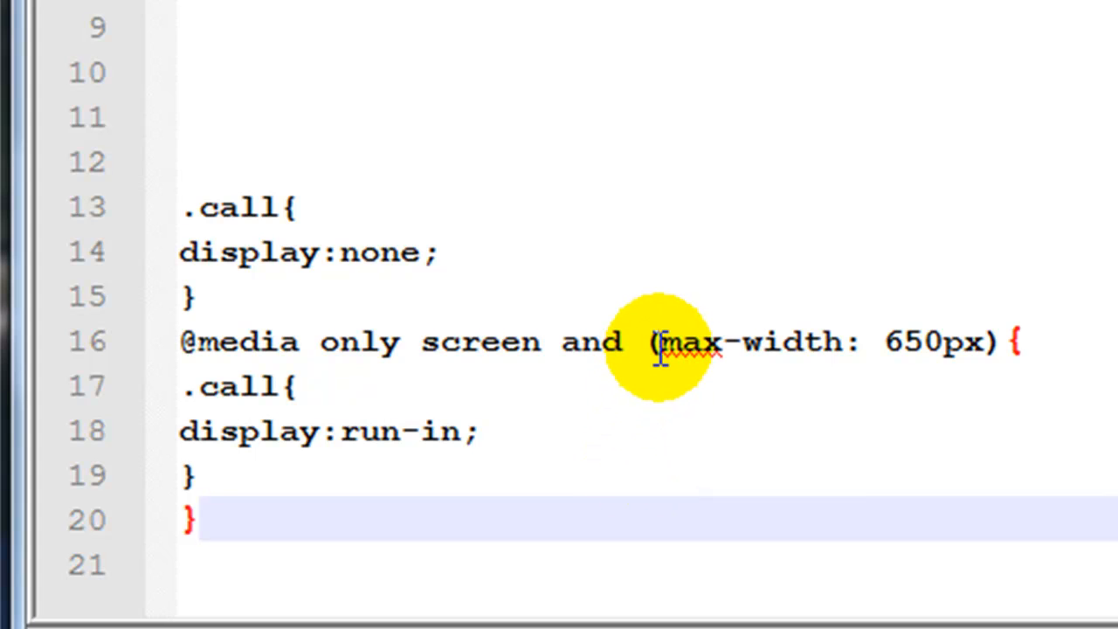
{"action": "mouse_move", "coordinate": [967, 409]}
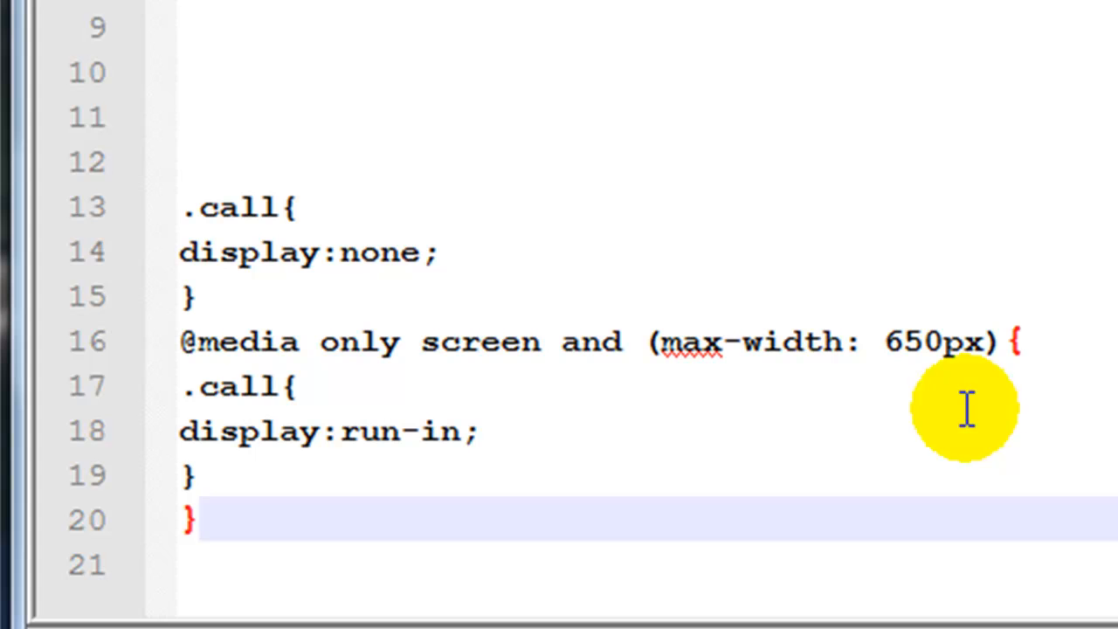
{"action": "mouse_move", "coordinate": [253, 419]}
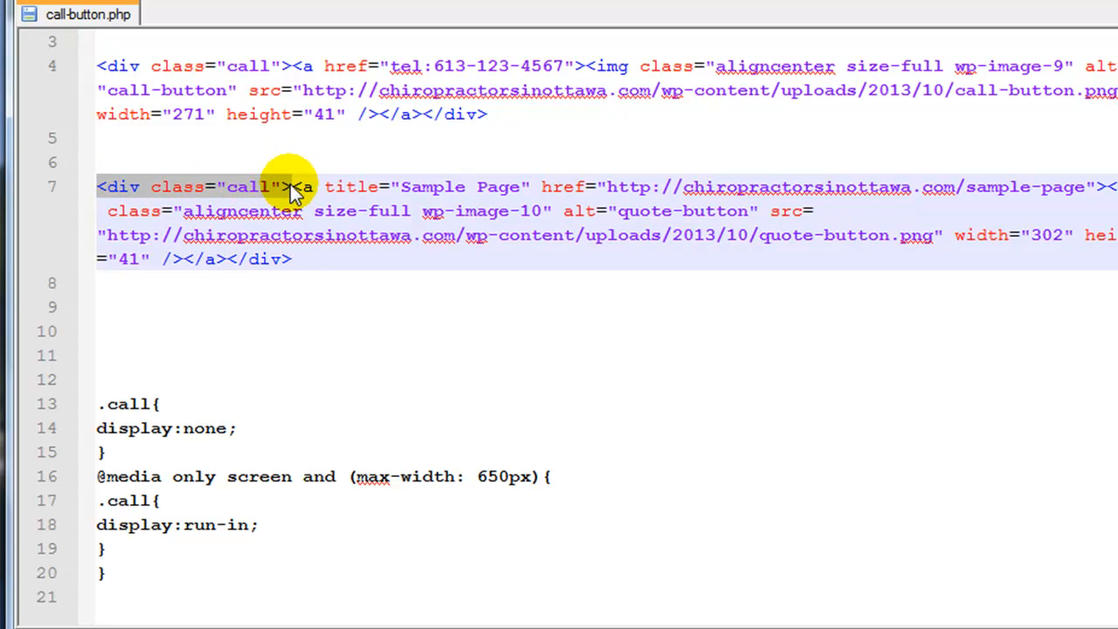
{"action": "mouse_move", "coordinate": [361, 285]}
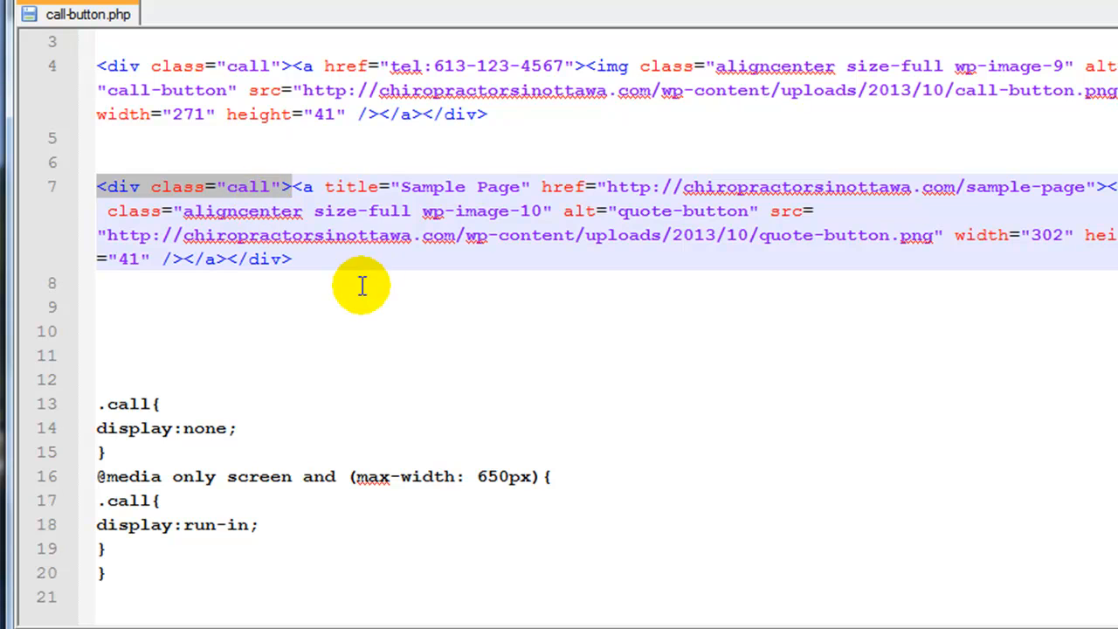
{"action": "mouse_move", "coordinate": [84, 186]}
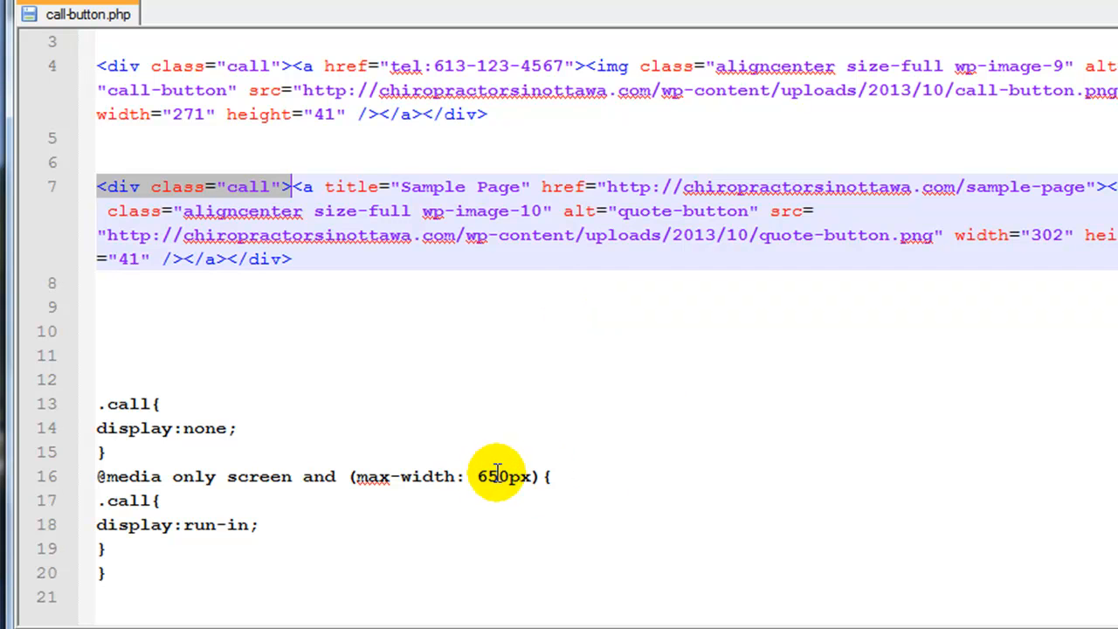
{"action": "left_click", "coordinate": [525, 353]}
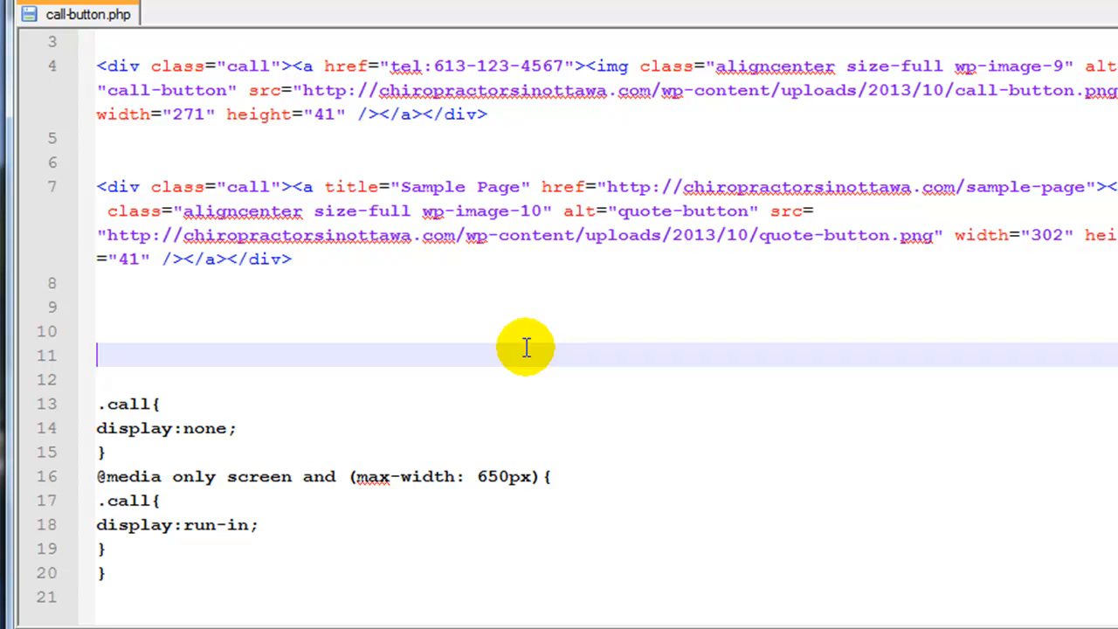
{"action": "mouse_move", "coordinate": [443, 493]}
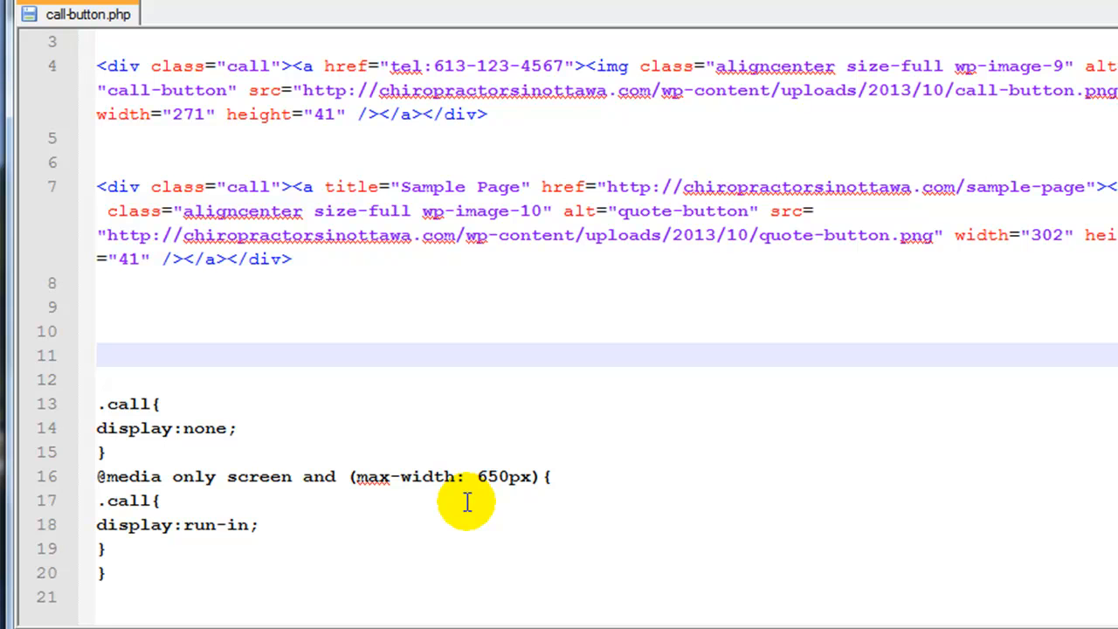
{"action": "double_click", "coordinate": [166, 428]}
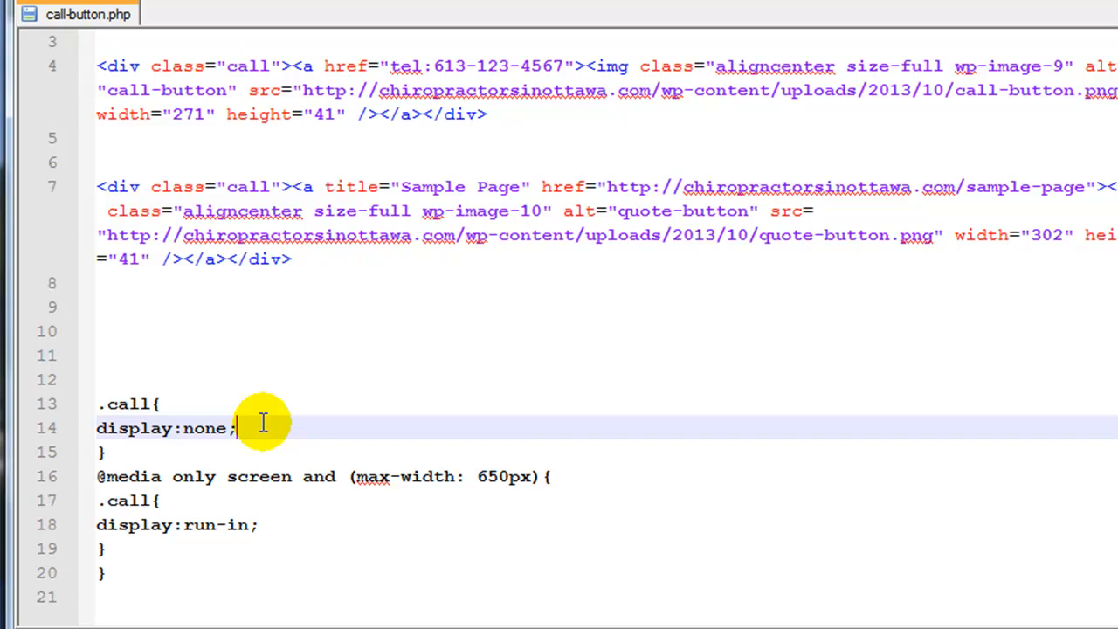
{"action": "mouse_move", "coordinate": [339, 346]}
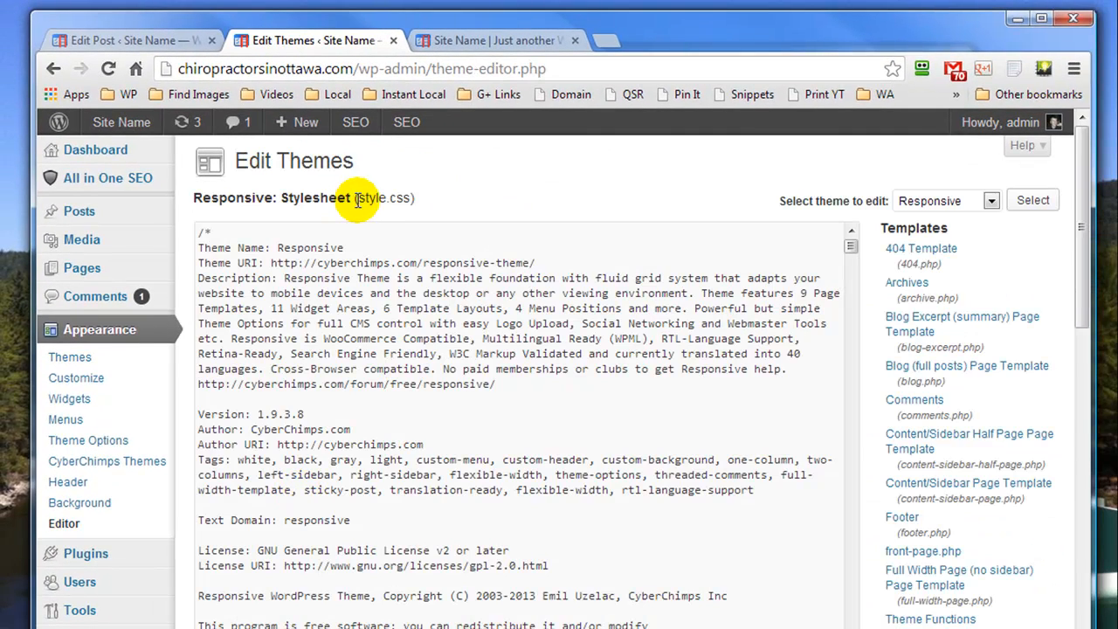
{"action": "mouse_move", "coordinate": [367, 213]}
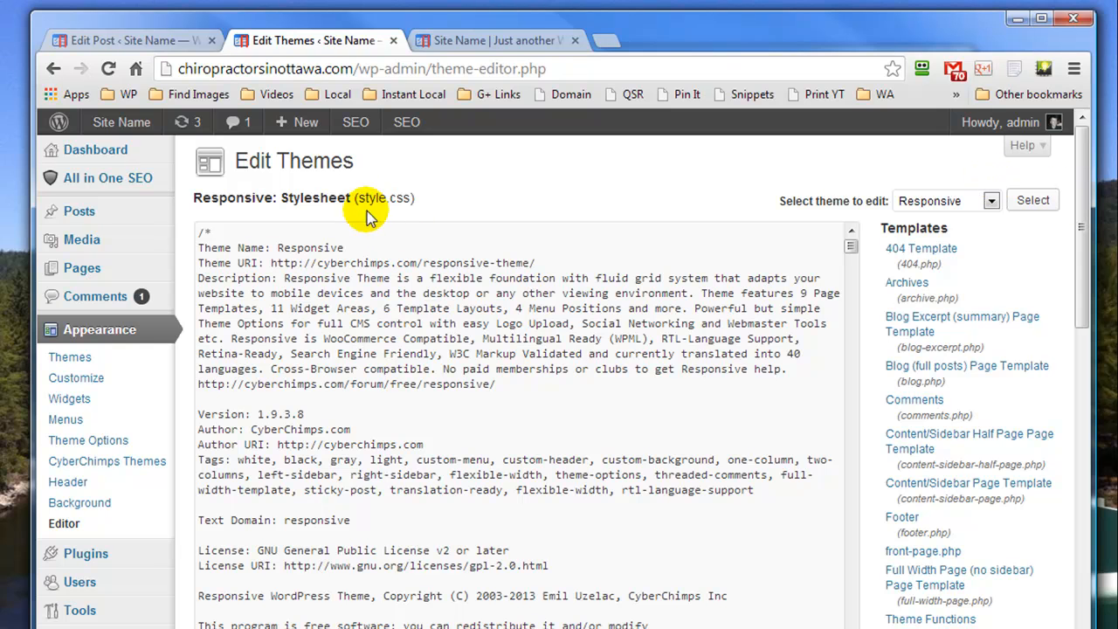
{"action": "mouse_move", "coordinate": [1066, 173]}
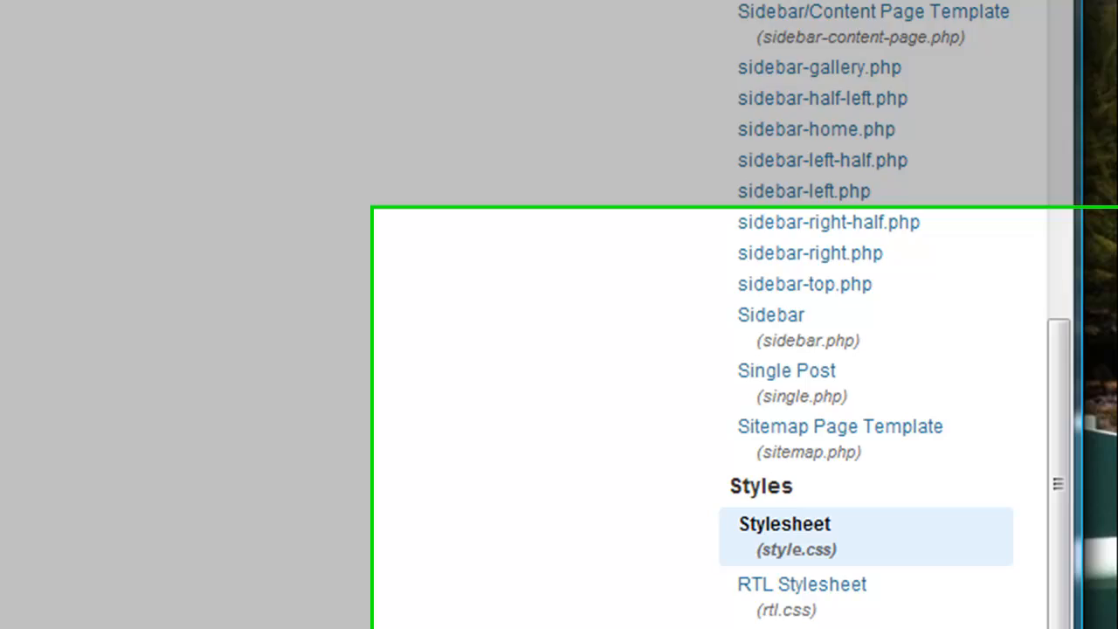
Load the Responsive theme's style.css into the theme editor for editing.
{"action": "scroll", "scroll_direction": "down", "scroll_amount": 3}
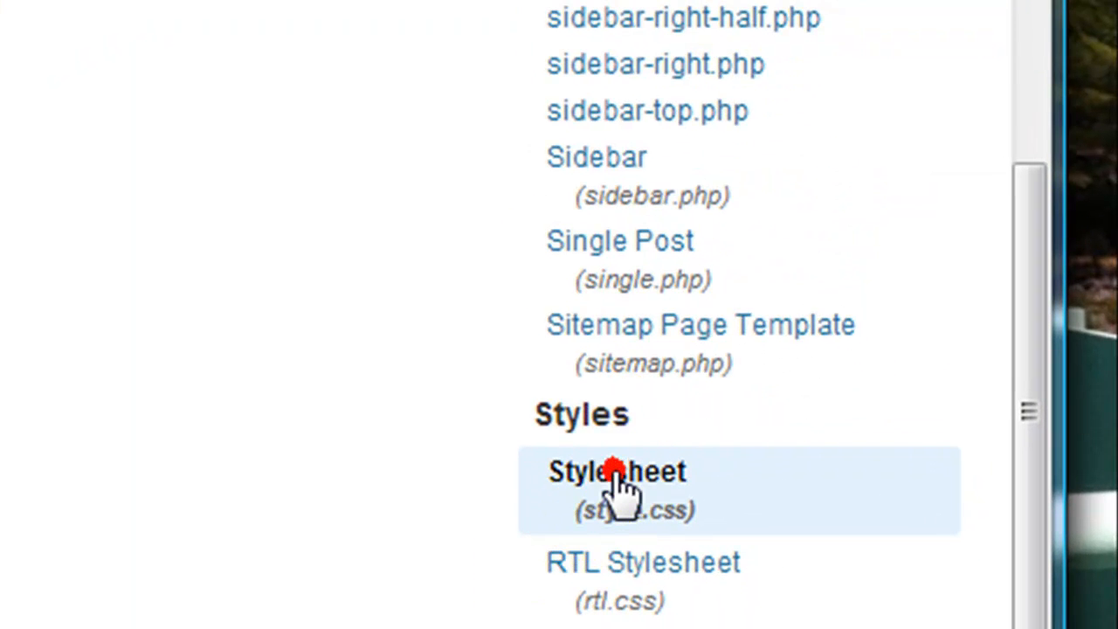
{"action": "left_click", "coordinate": [614, 472]}
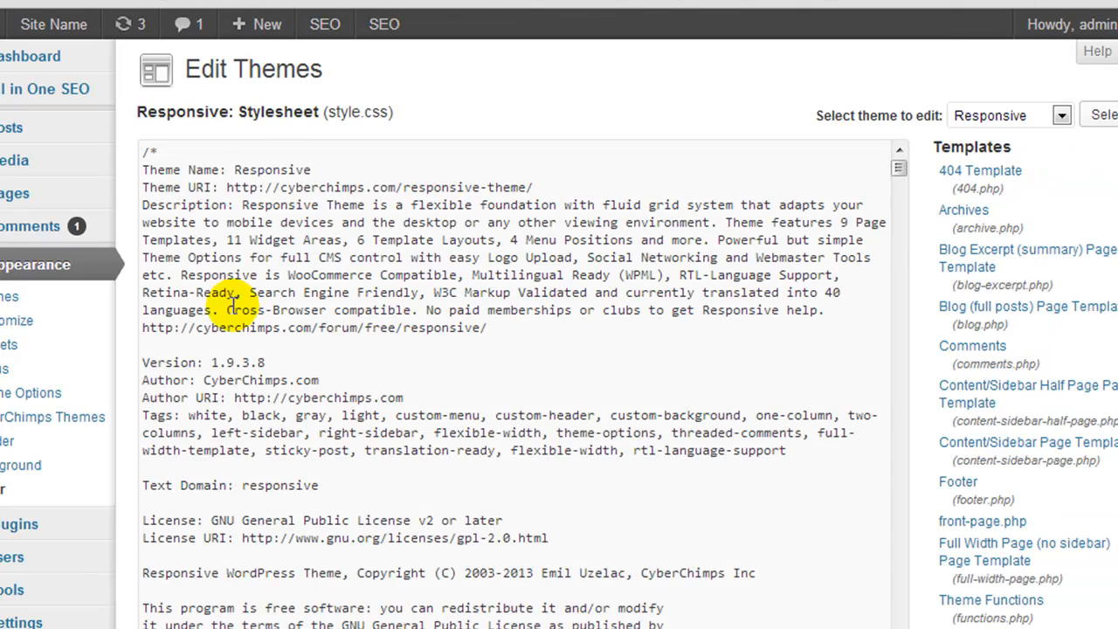
{"action": "scroll", "scroll_direction": "down", "scroll_amount": 3}
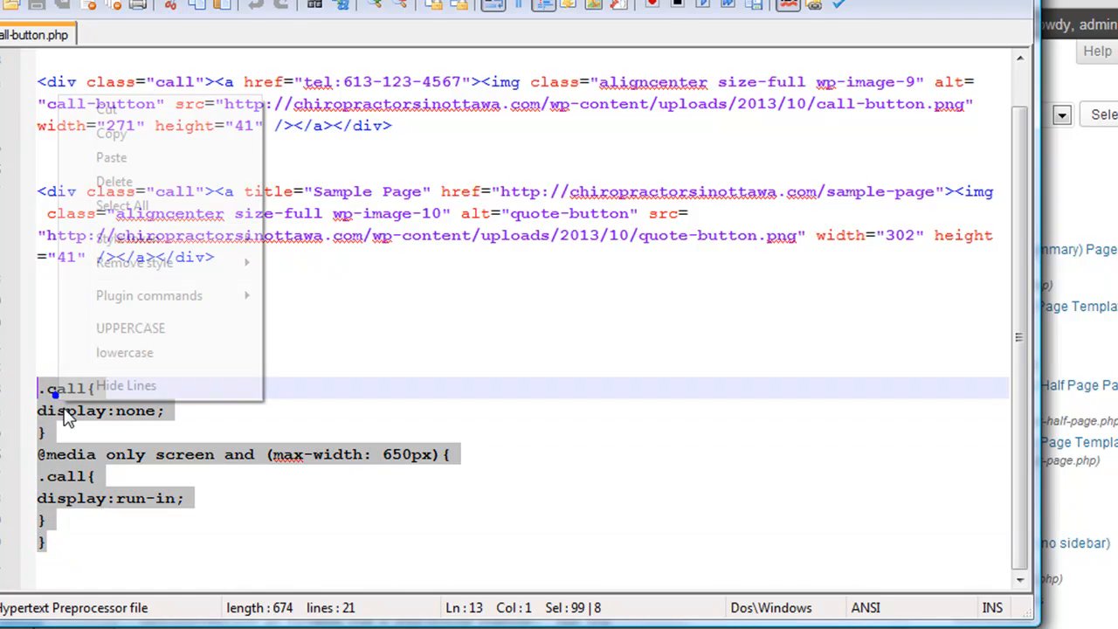
{"action": "left_click", "coordinate": [70, 415]}
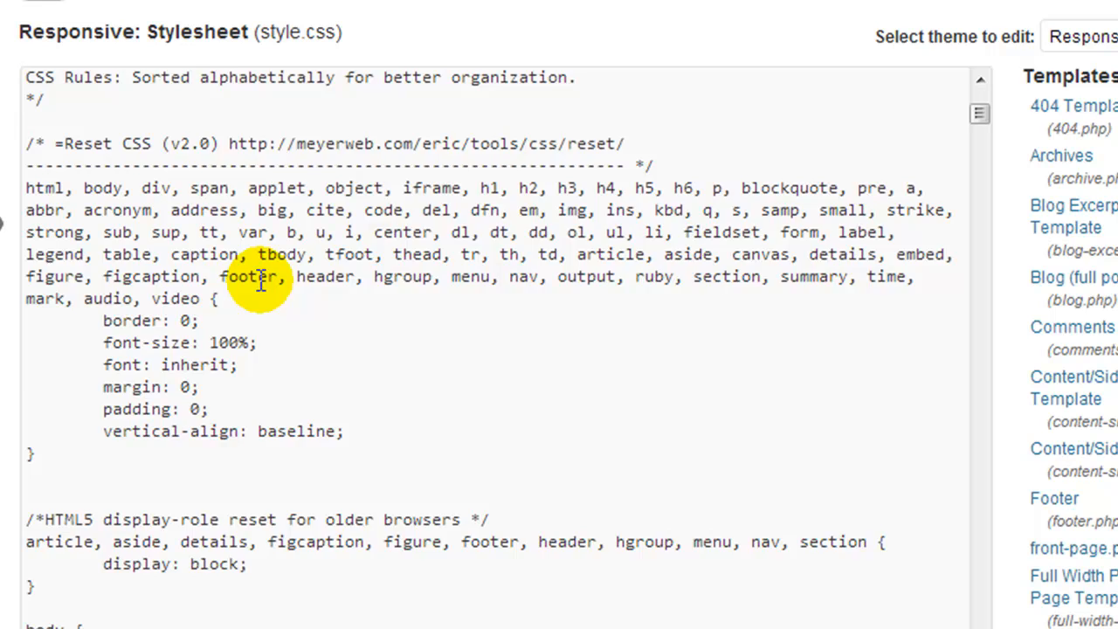
{"action": "scroll", "scroll_direction": "down", "scroll_amount": 3}
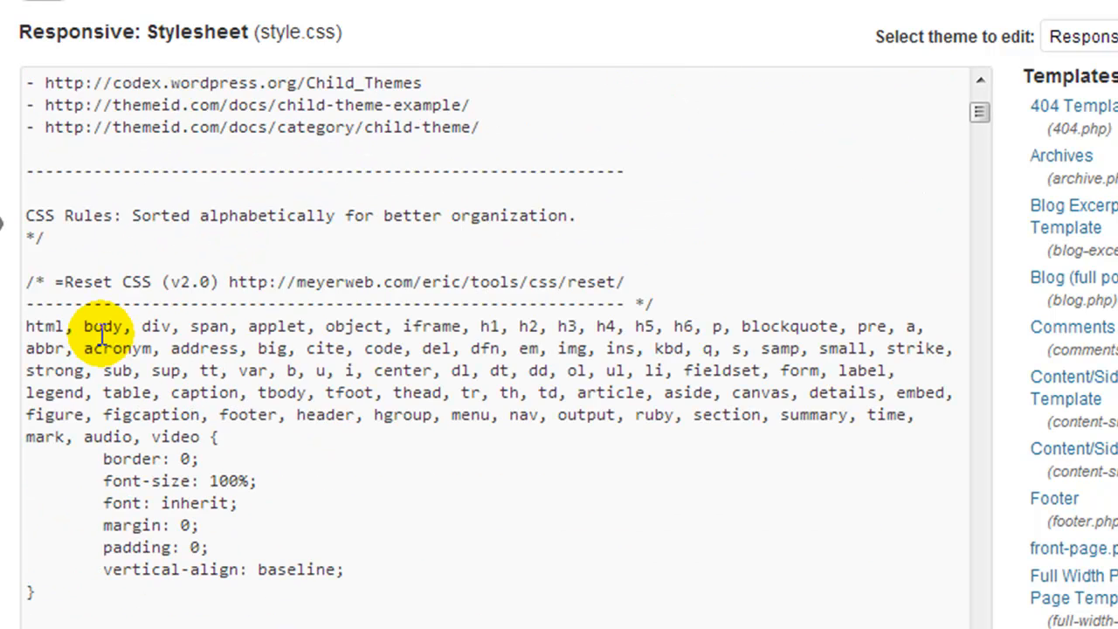
{"action": "scroll", "scroll_direction": "down", "scroll_amount": 3}
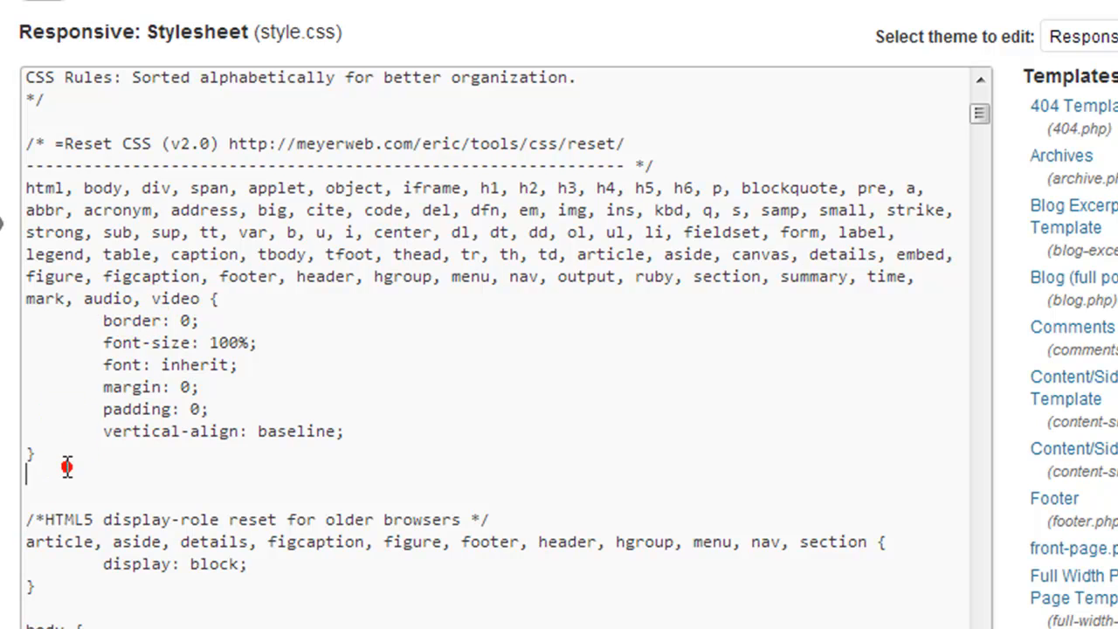
{"action": "mouse_move", "coordinate": [67, 464]}
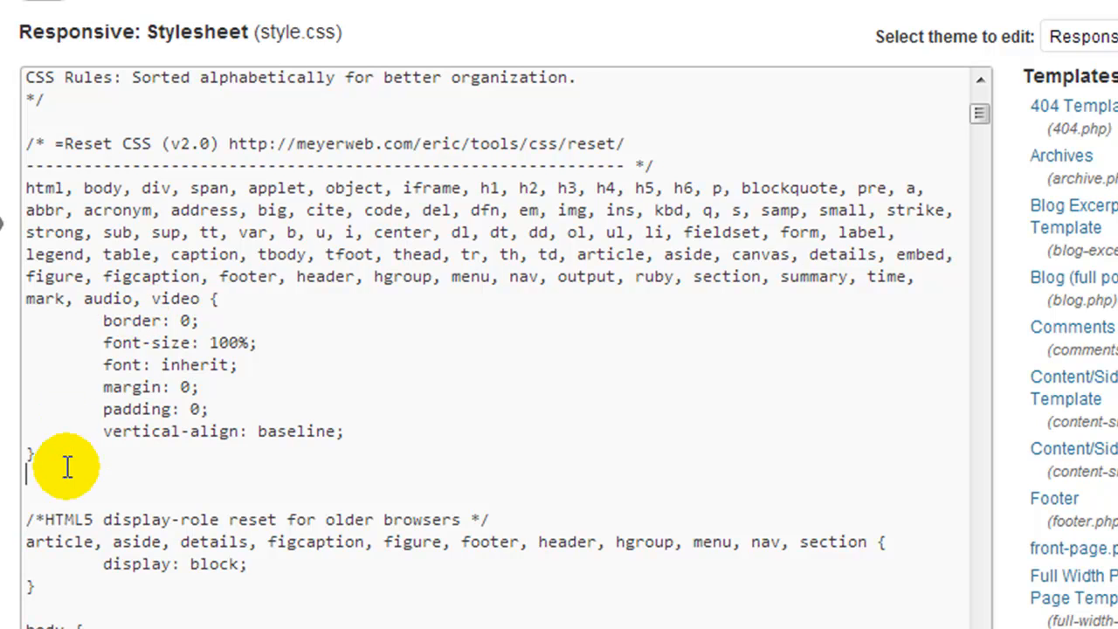
{"action": "left_click", "coordinate": [31, 455]}
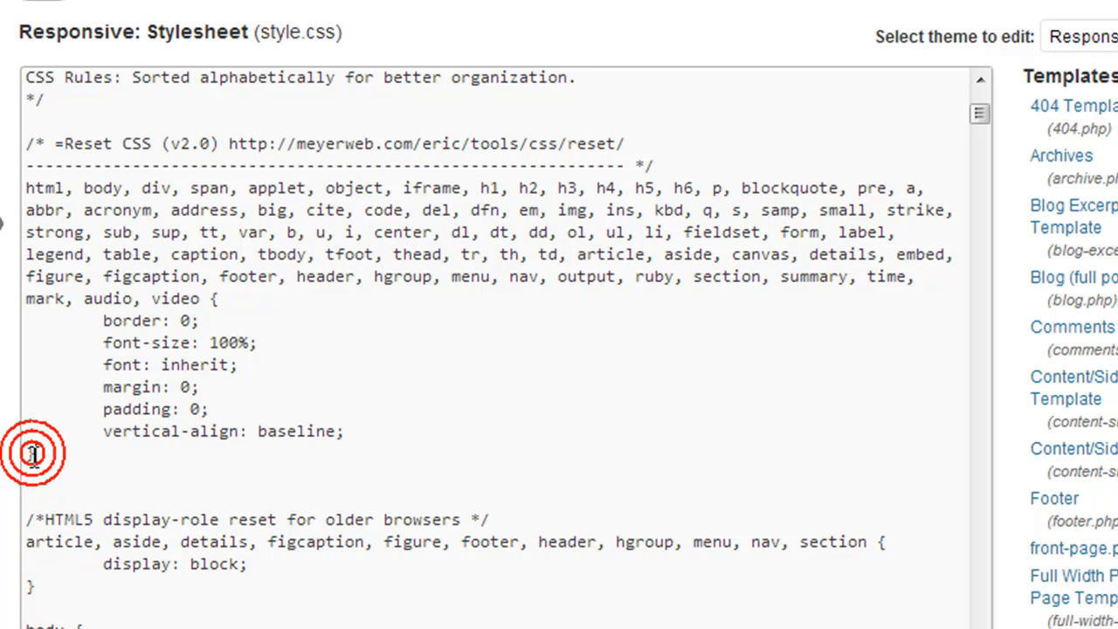
{"action": "left_click", "coordinate": [35, 452]}
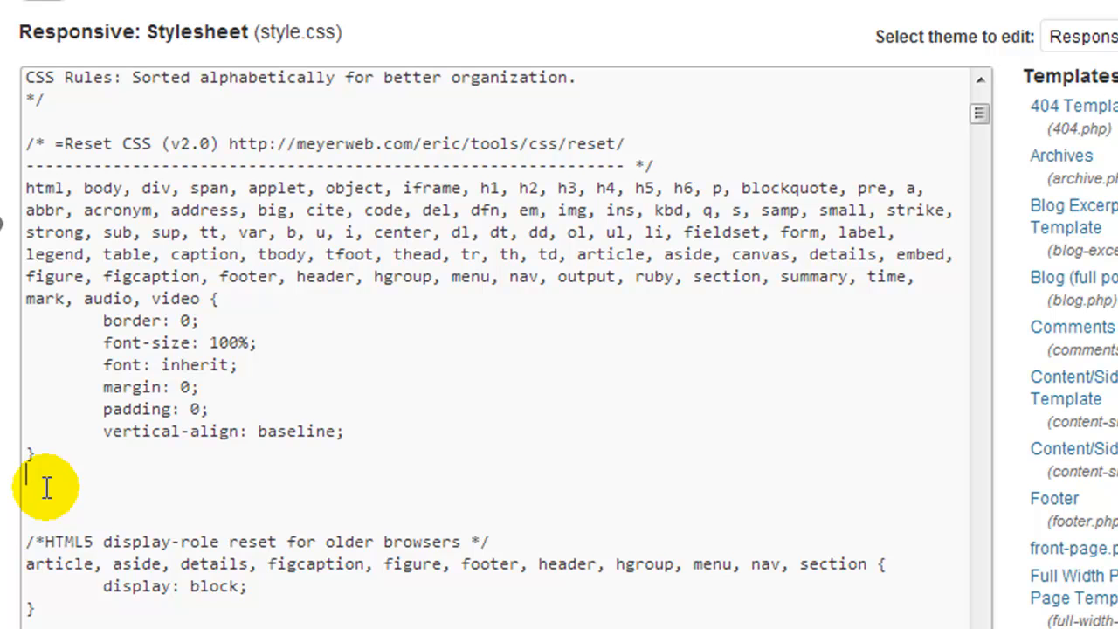
{"action": "type", "text": ".call{"}
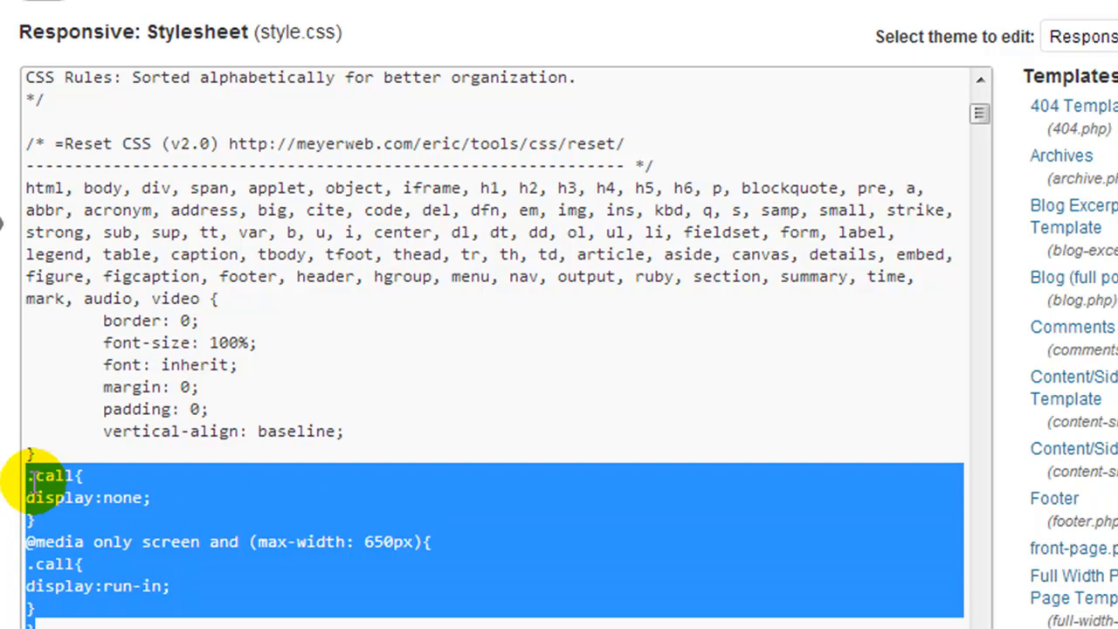
Update the stylesheet file and return to the site's front-page tab.
{"action": "left_click", "coordinate": [199, 519]}
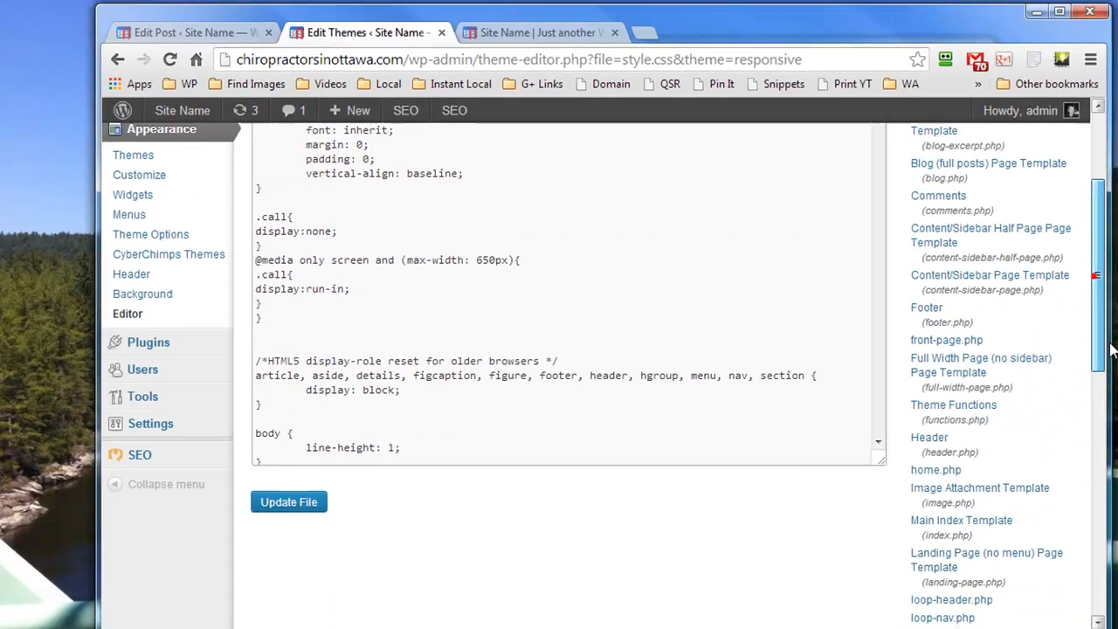
{"action": "left_click", "coordinate": [288, 502]}
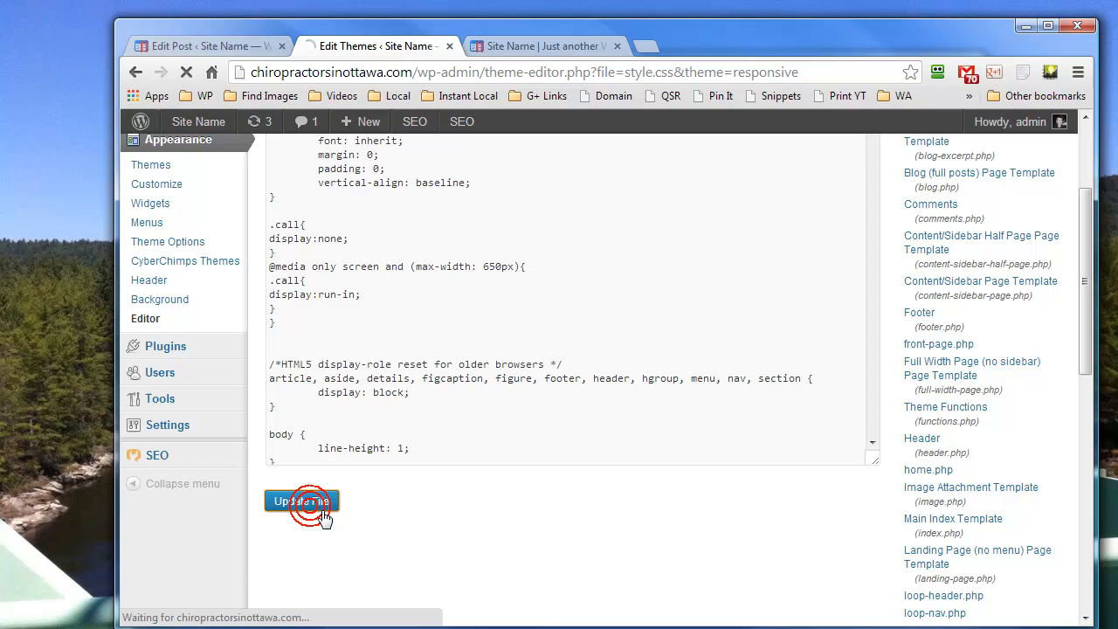
{"action": "left_click", "coordinate": [301, 499]}
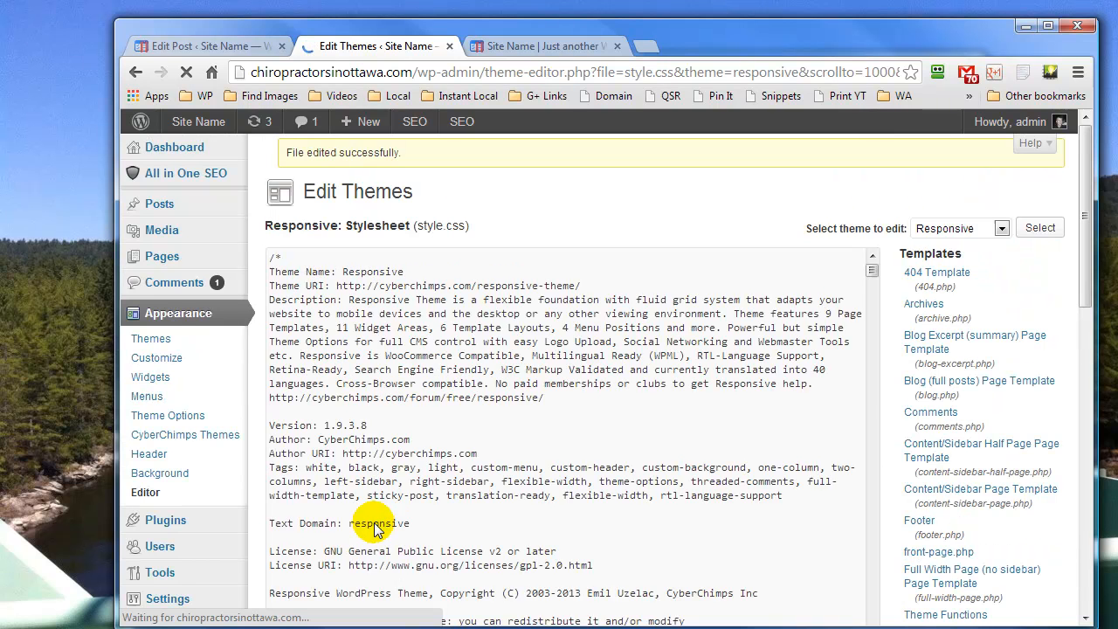
{"action": "left_click", "coordinate": [541, 46]}
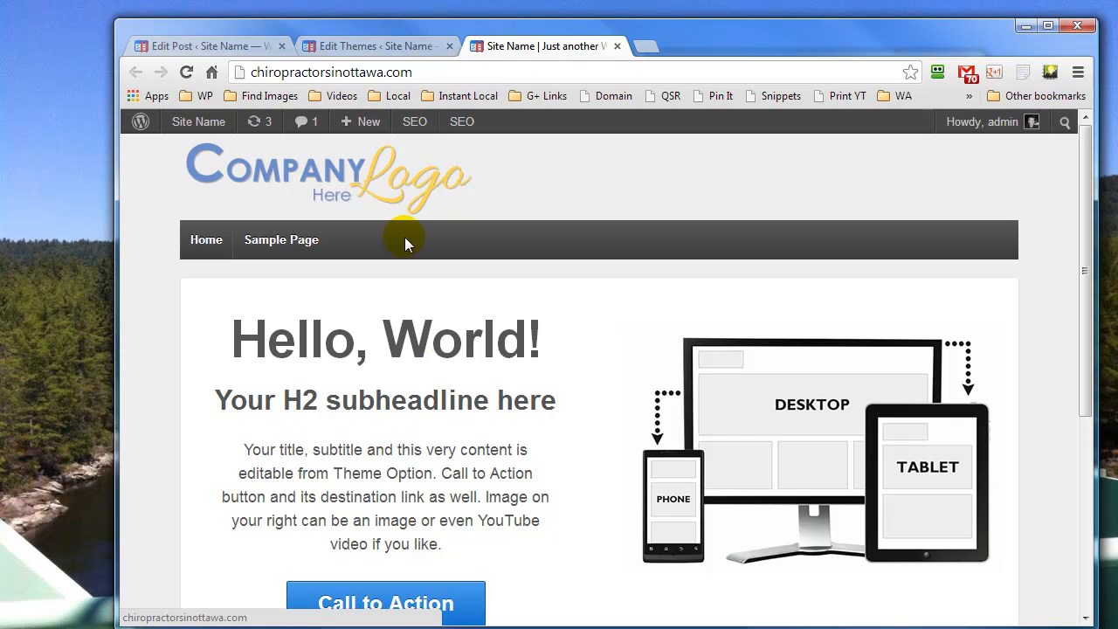
{"action": "mouse_move", "coordinate": [445, 342]}
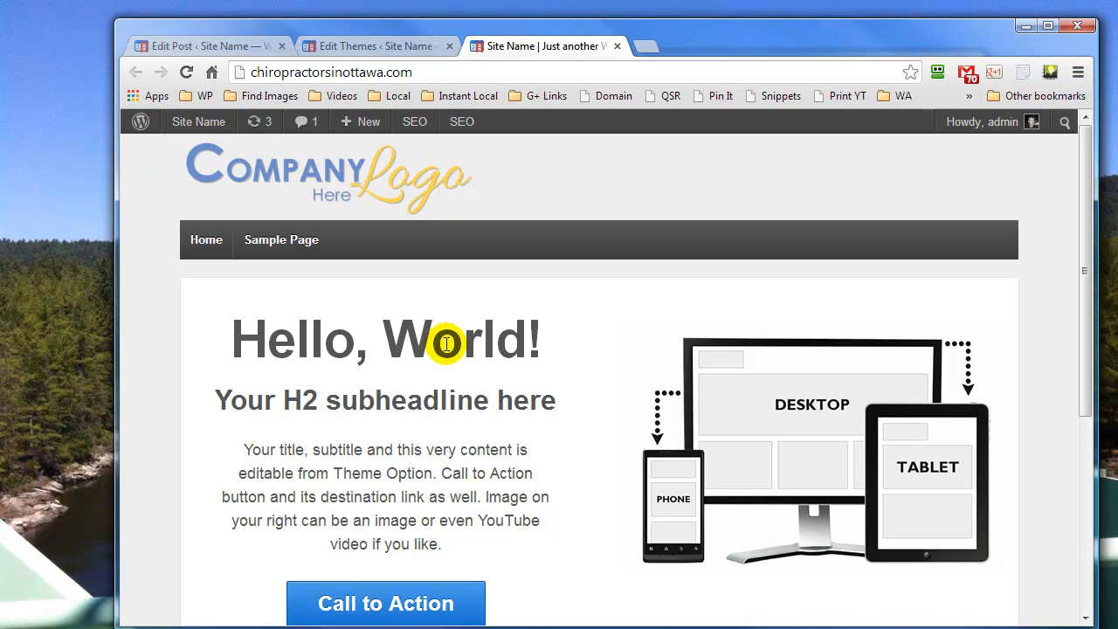
{"action": "mouse_move", "coordinate": [575, 282]}
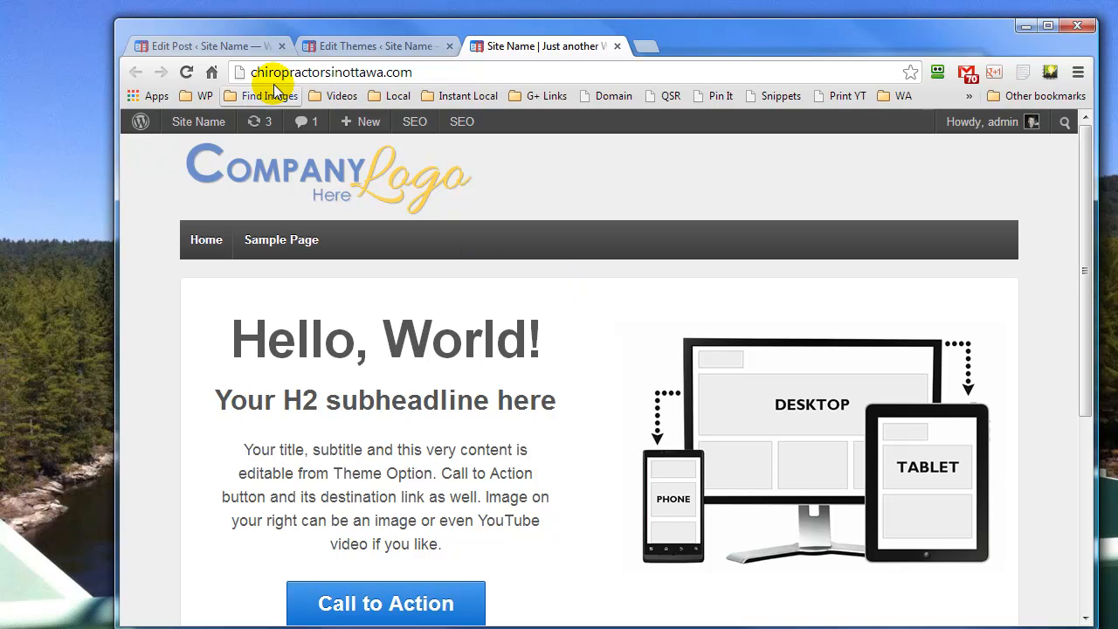
Switch to the Hello world post editor showing the Call button image.
{"action": "left_click", "coordinate": [210, 46]}
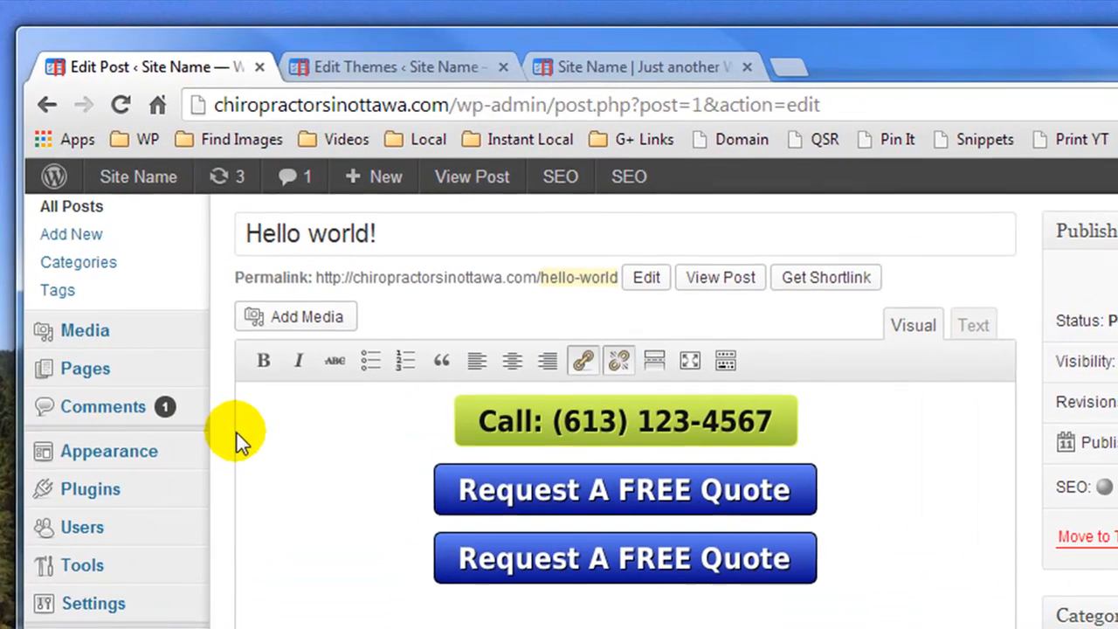
{"action": "mouse_move", "coordinate": [800, 559]}
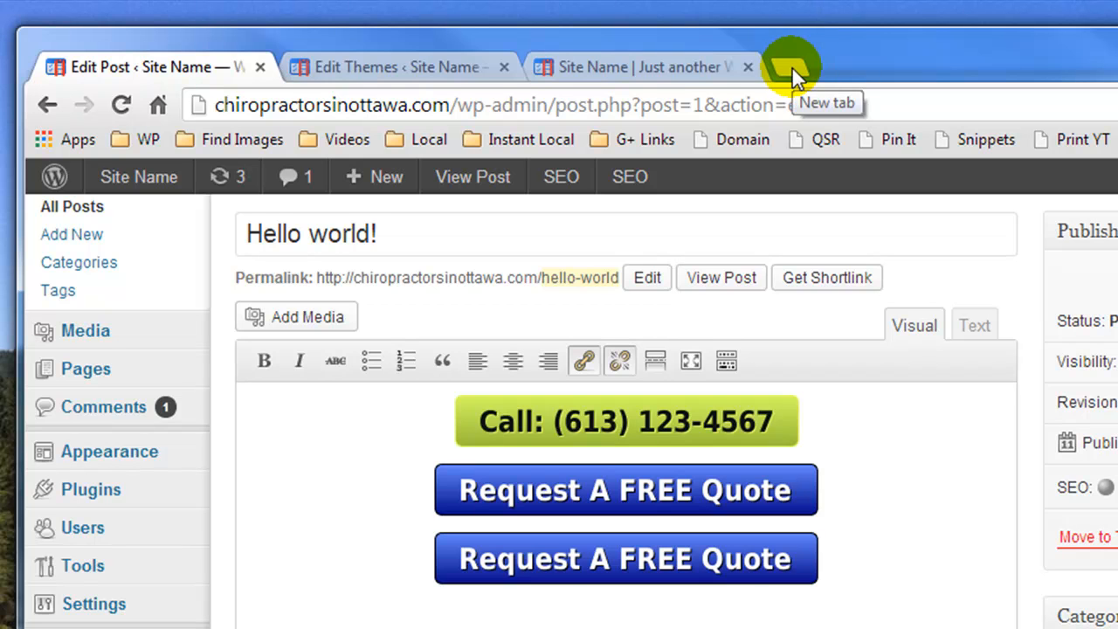
Load dabuttonfactory.com in a new tab and bring up options for its sample button.
{"action": "left_click", "coordinate": [790, 67]}
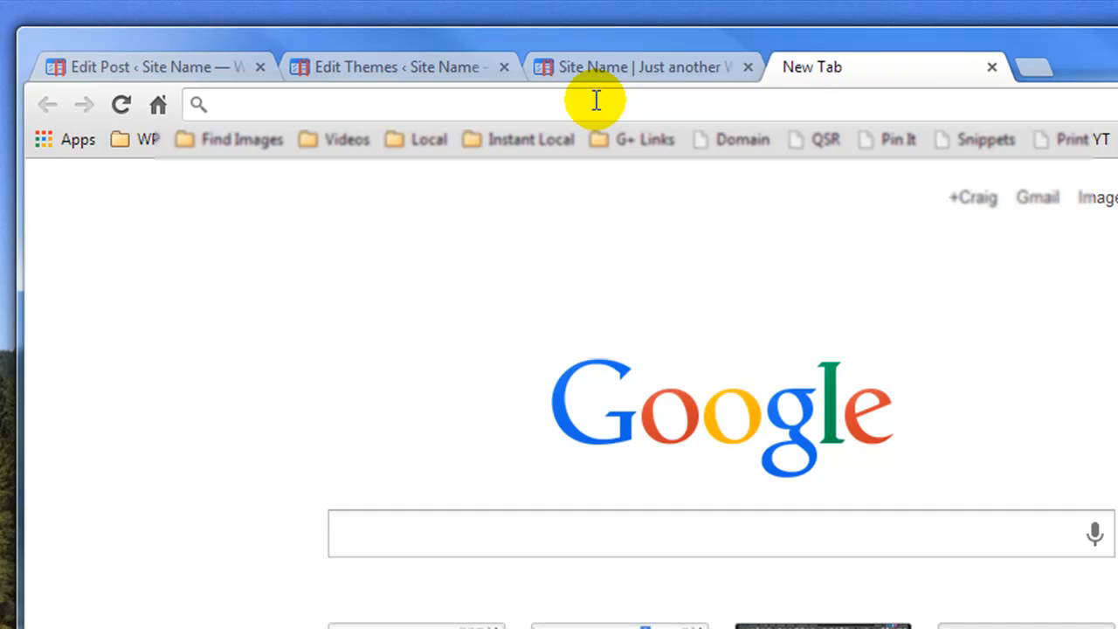
{"action": "type", "text": "dabuttonfactory.com"}
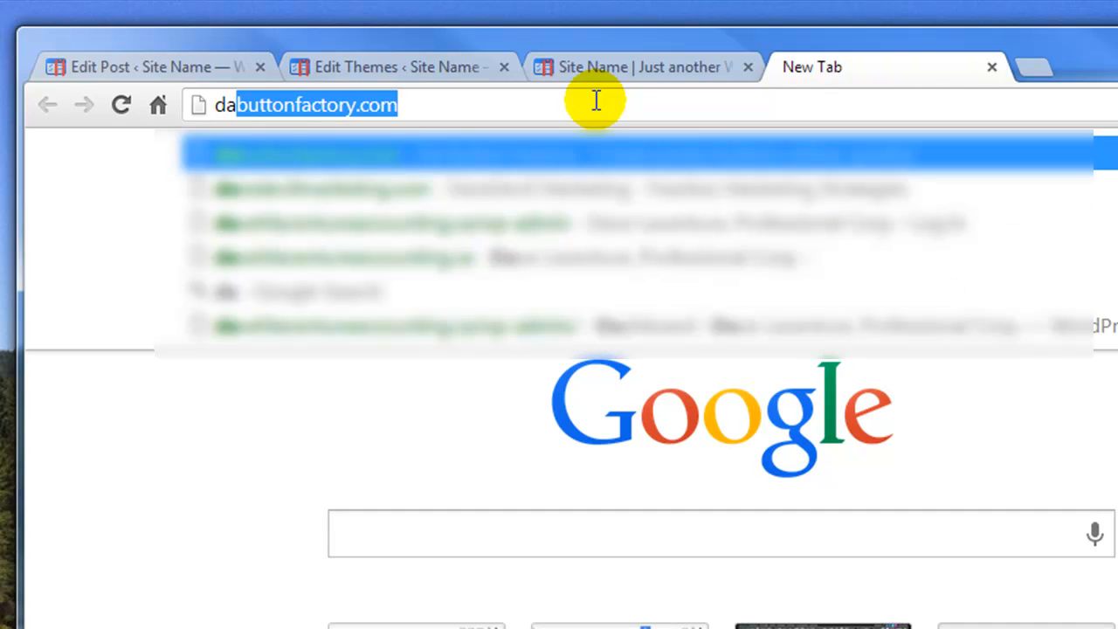
{"action": "key", "text": "Enter"}
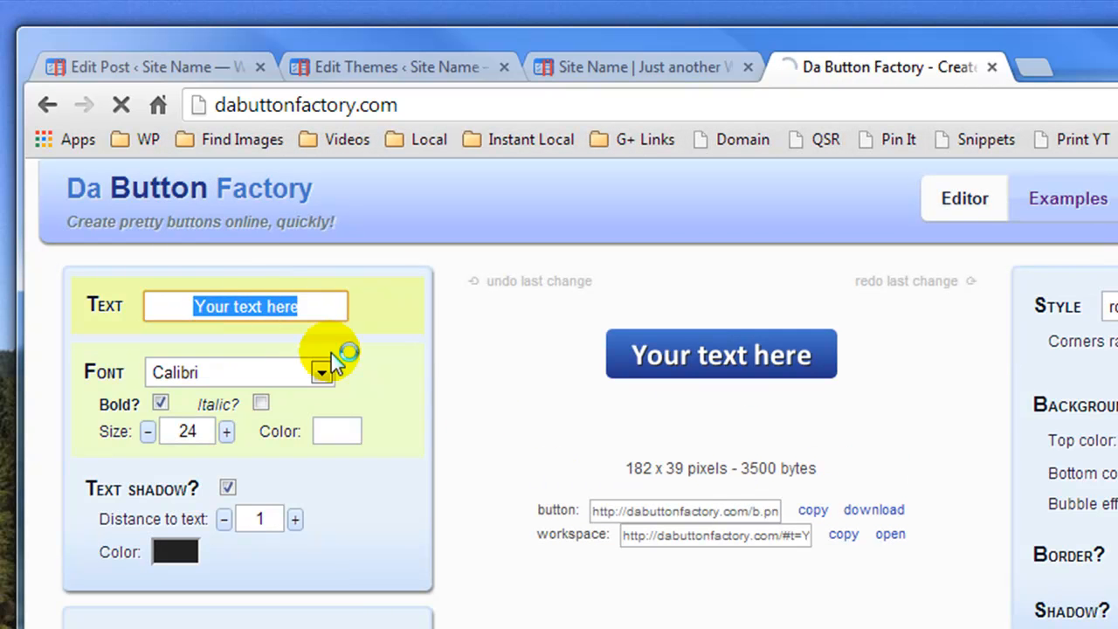
{"action": "mouse_move", "coordinate": [265, 454]}
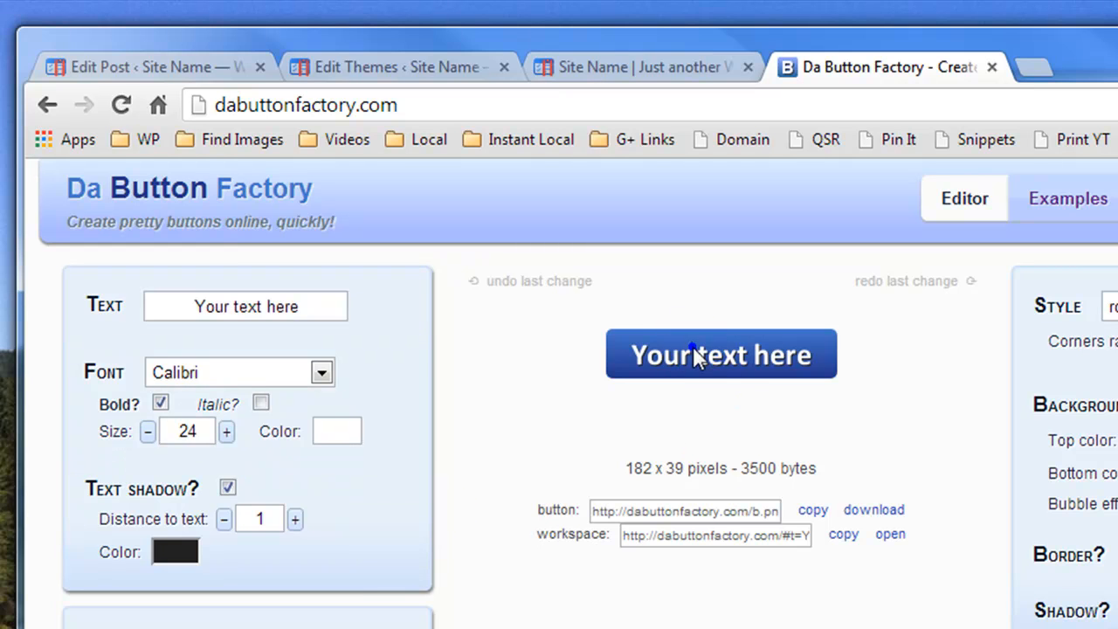
{"action": "right_click", "coordinate": [695, 353]}
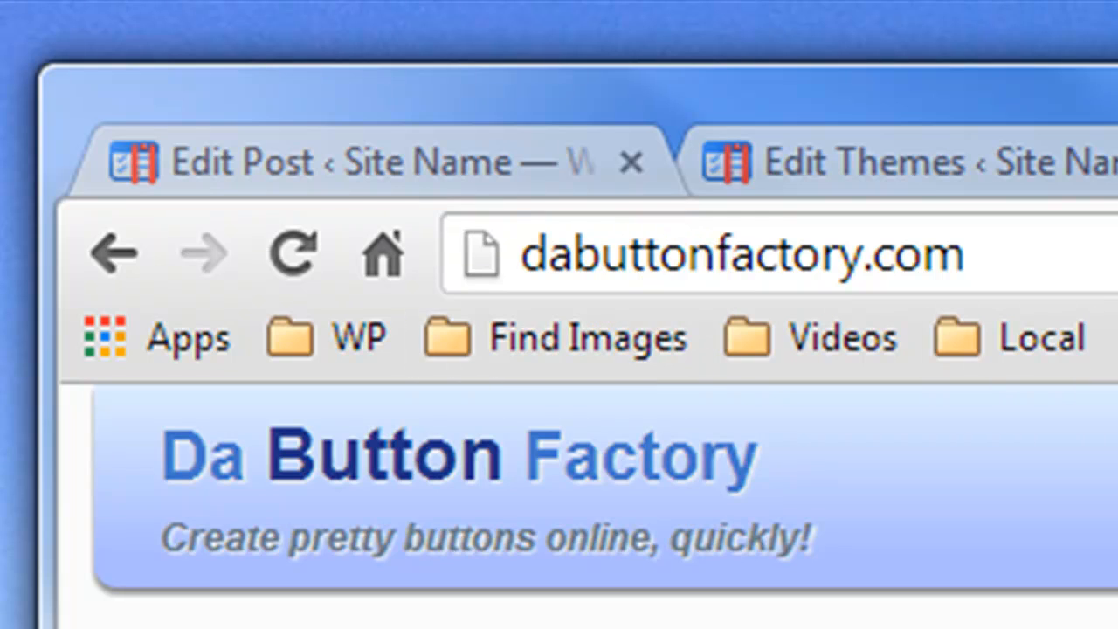
{"action": "left_click", "coordinate": [350, 160]}
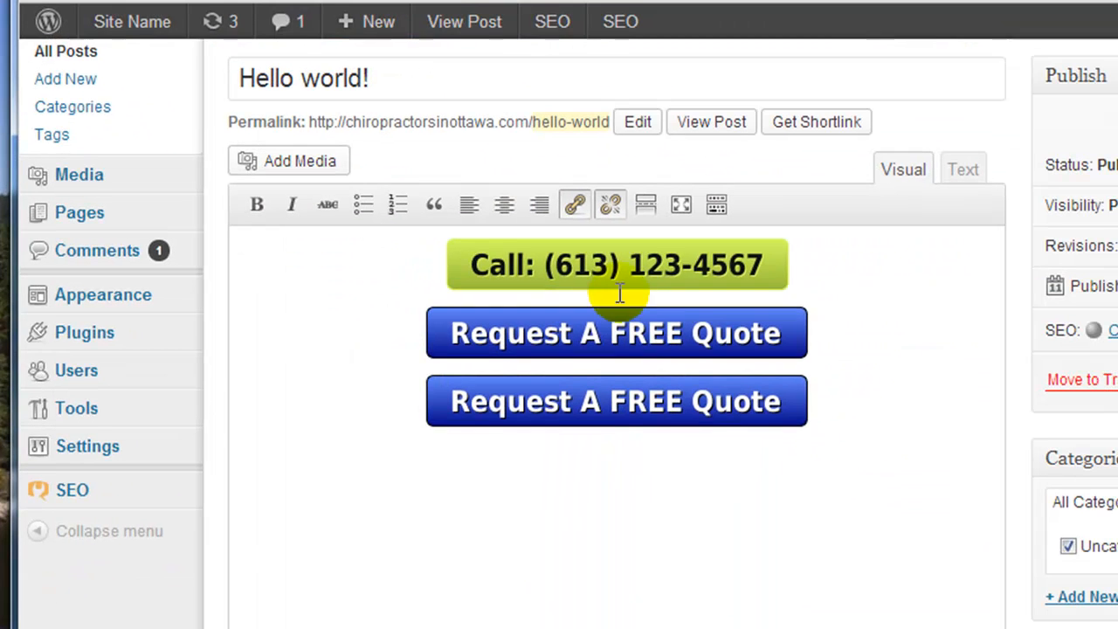
{"action": "mouse_move", "coordinate": [492, 445]}
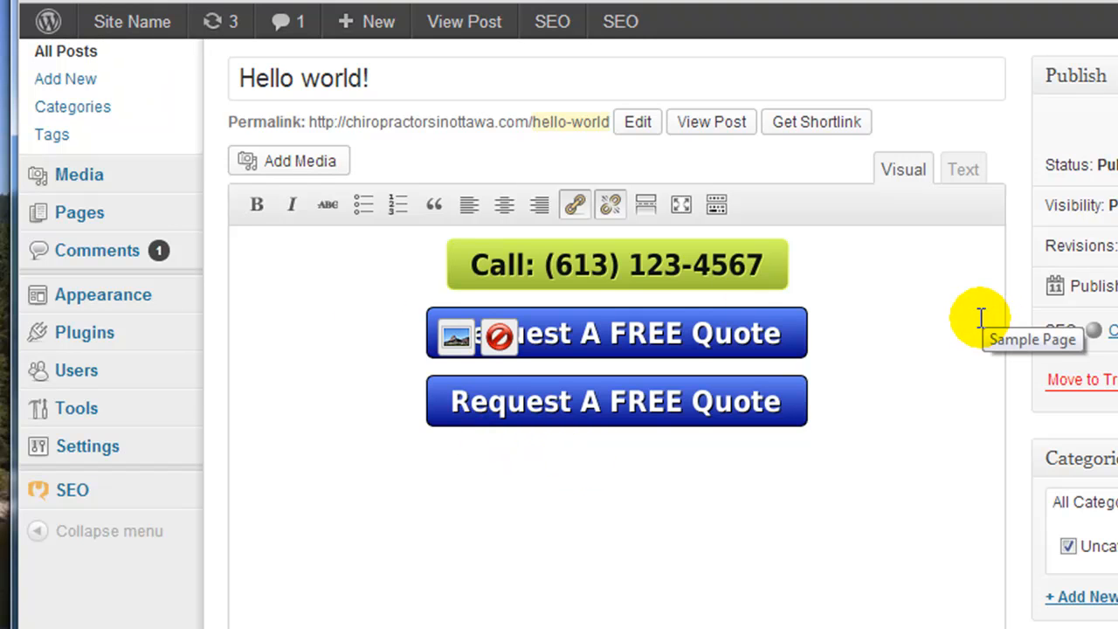
{"action": "mouse_move", "coordinate": [321, 285]}
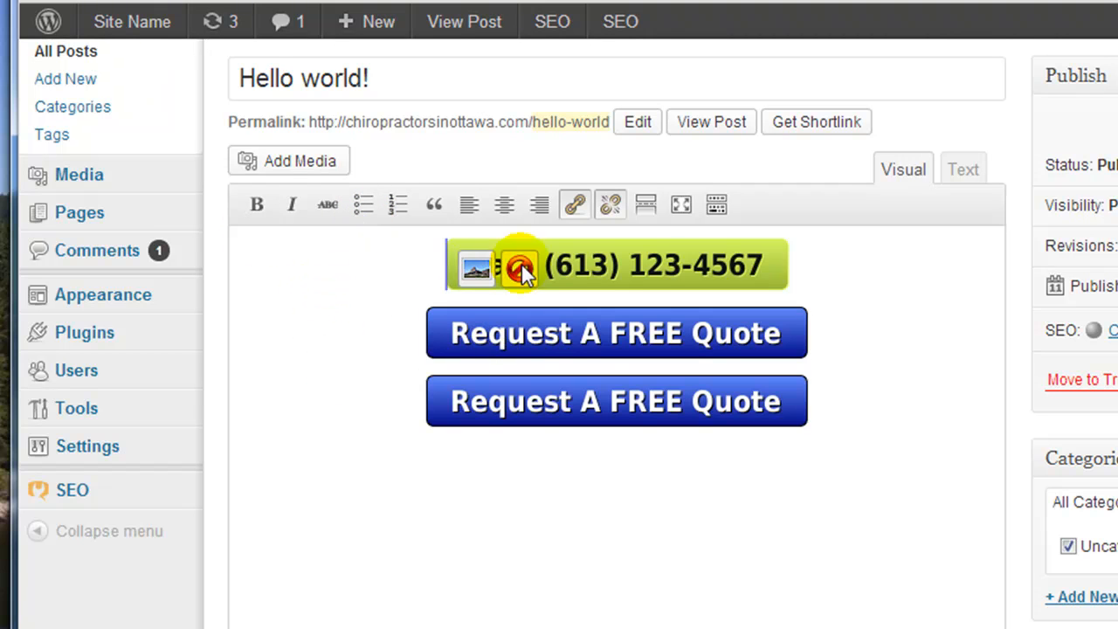
{"action": "left_click", "coordinate": [475, 265]}
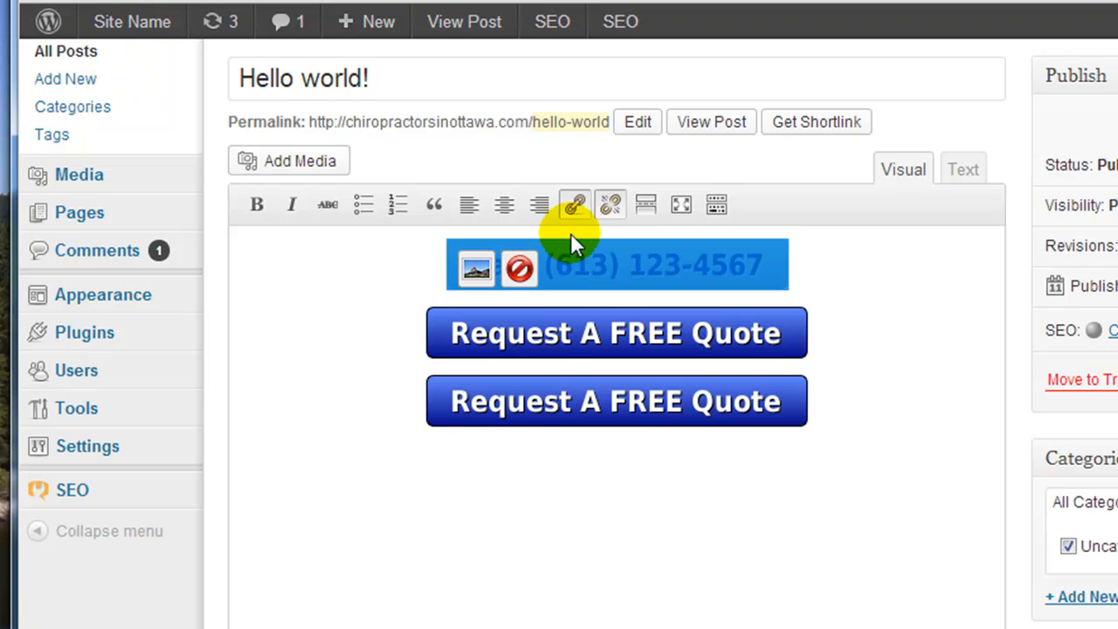
{"action": "left_click", "coordinate": [575, 205]}
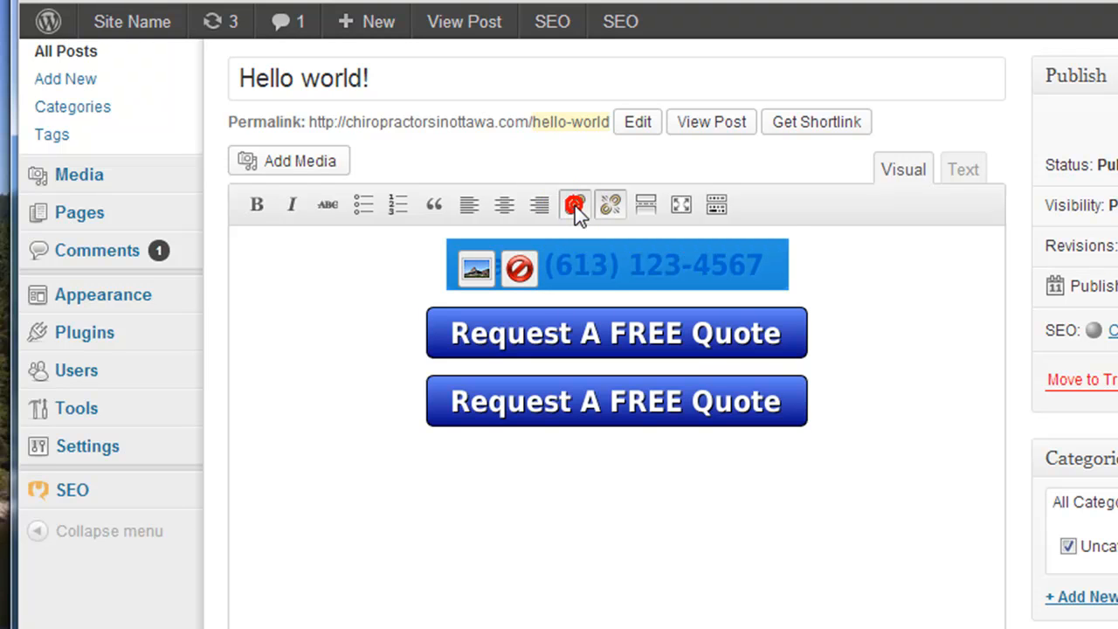
{"action": "left_click", "coordinate": [573, 204]}
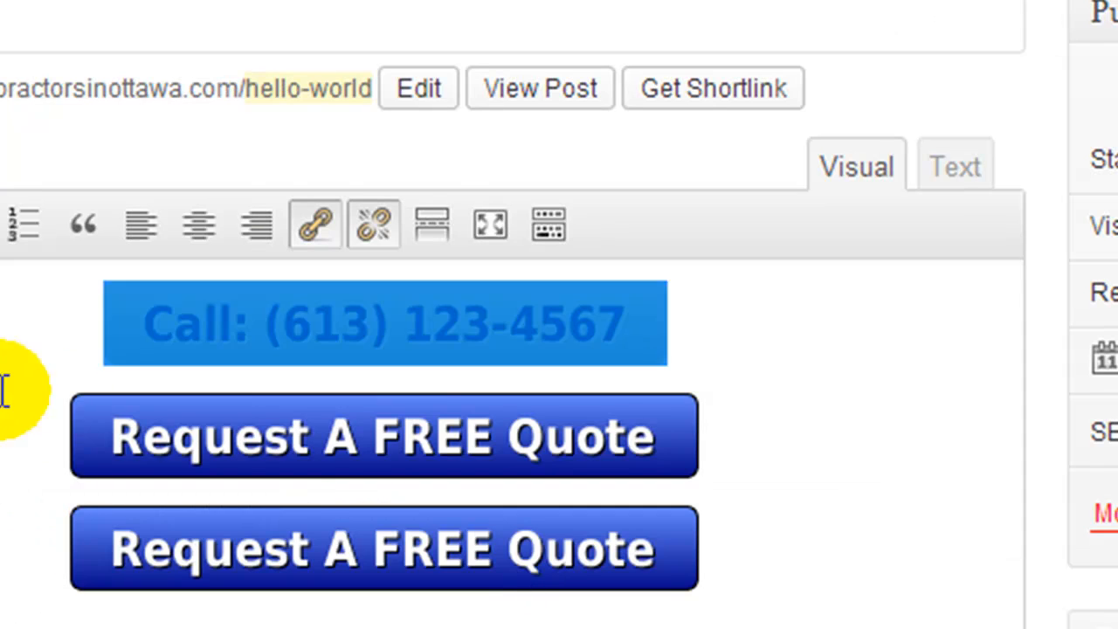
{"action": "mouse_move", "coordinate": [323, 437]}
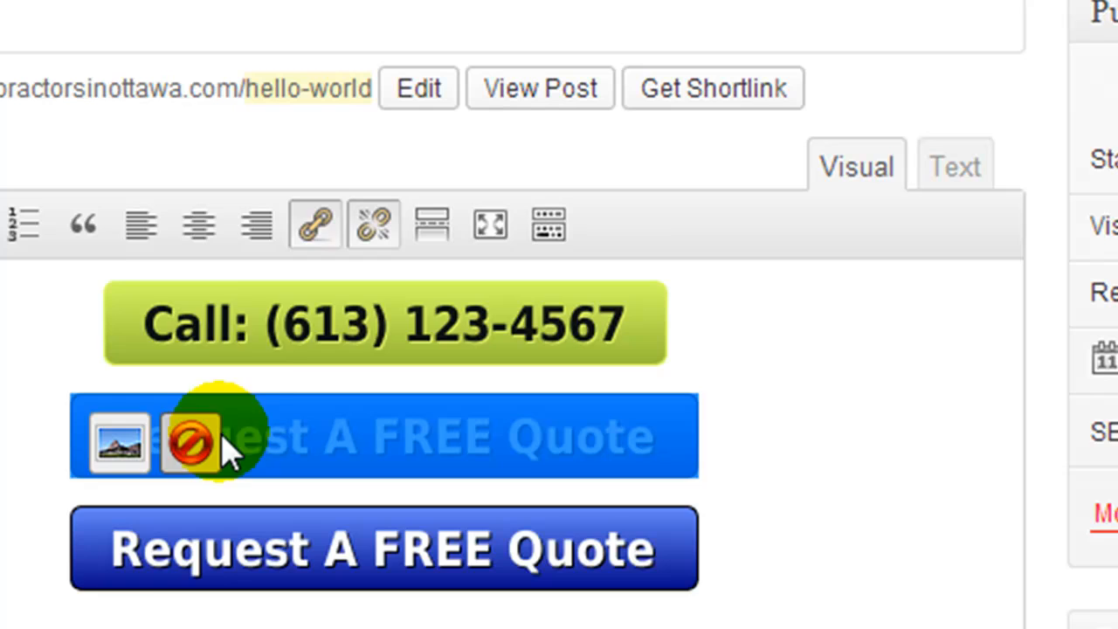
{"action": "left_click", "coordinate": [191, 440]}
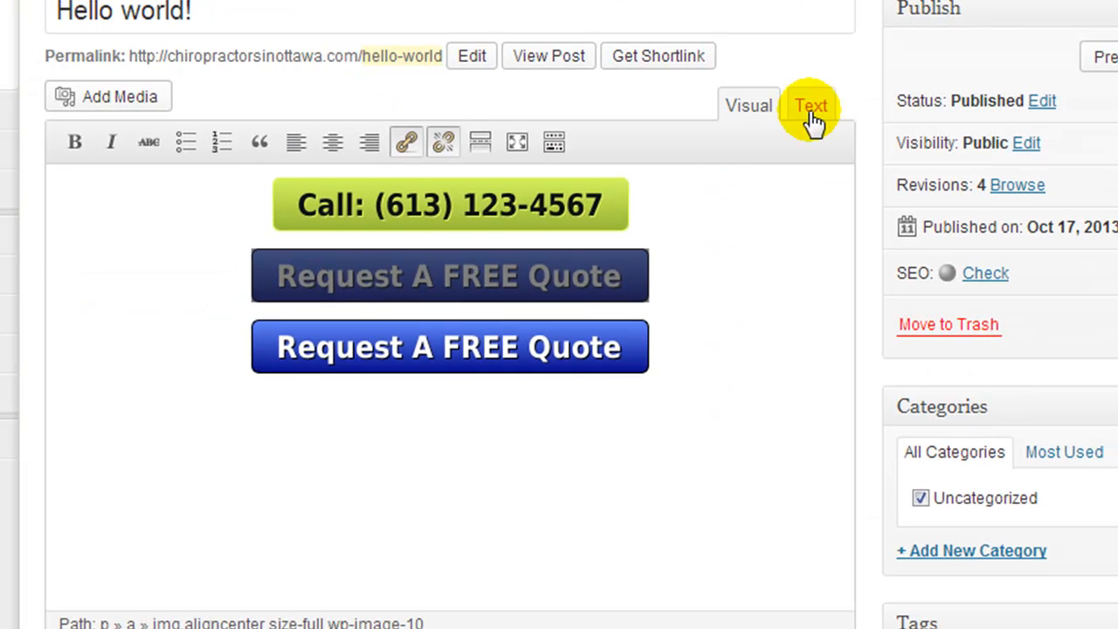
Paste the tel-linked Call button markup over 'Add Call Button Here' in the first call div.
{"action": "left_click", "coordinate": [811, 105]}
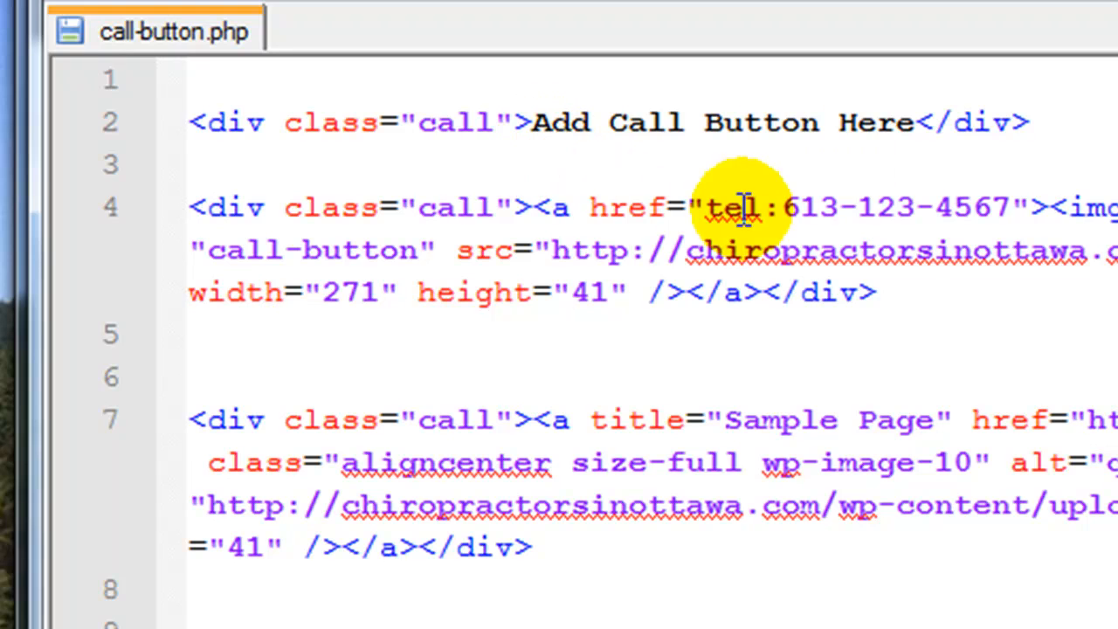
{"action": "mouse_move", "coordinate": [620, 131]}
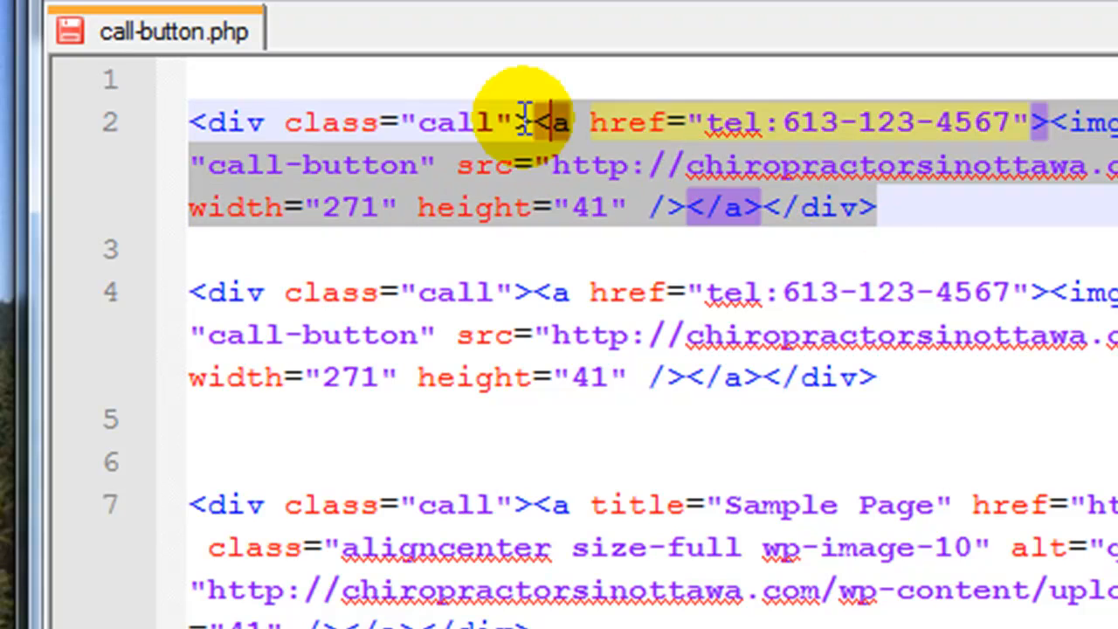
{"action": "left_click", "coordinate": [231, 122]}
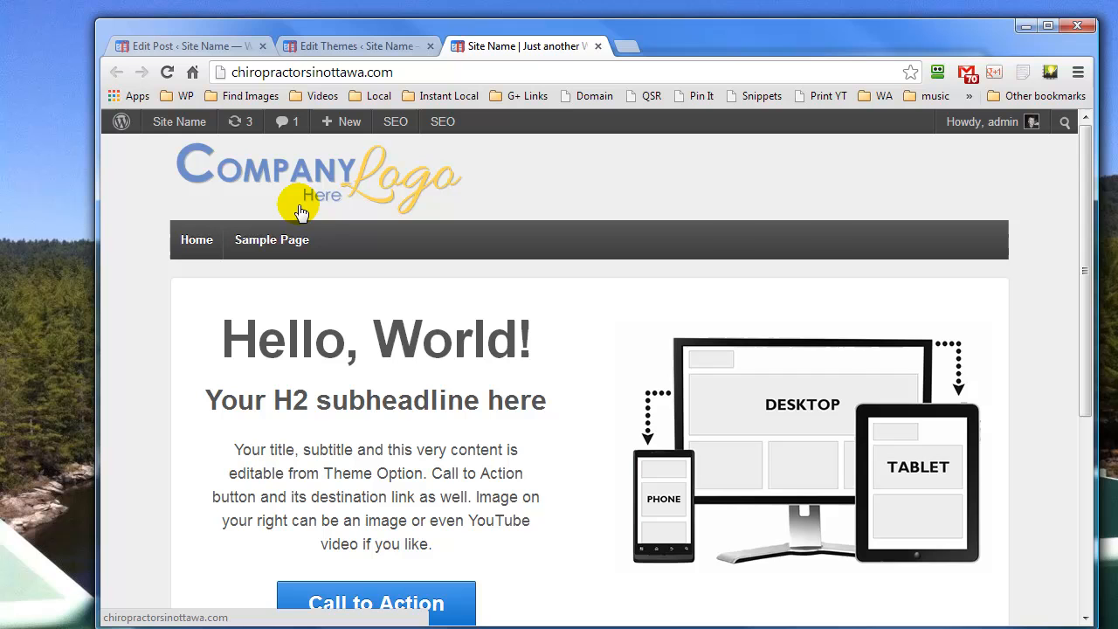
{"action": "mouse_move", "coordinate": [428, 255]}
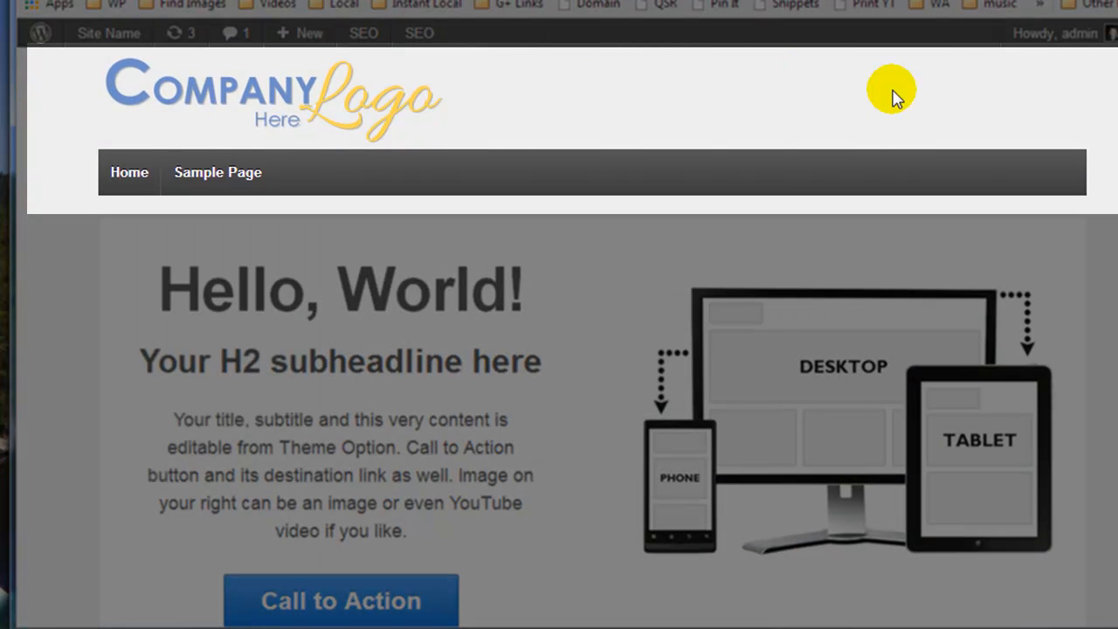
{"action": "mouse_move", "coordinate": [585, 178]}
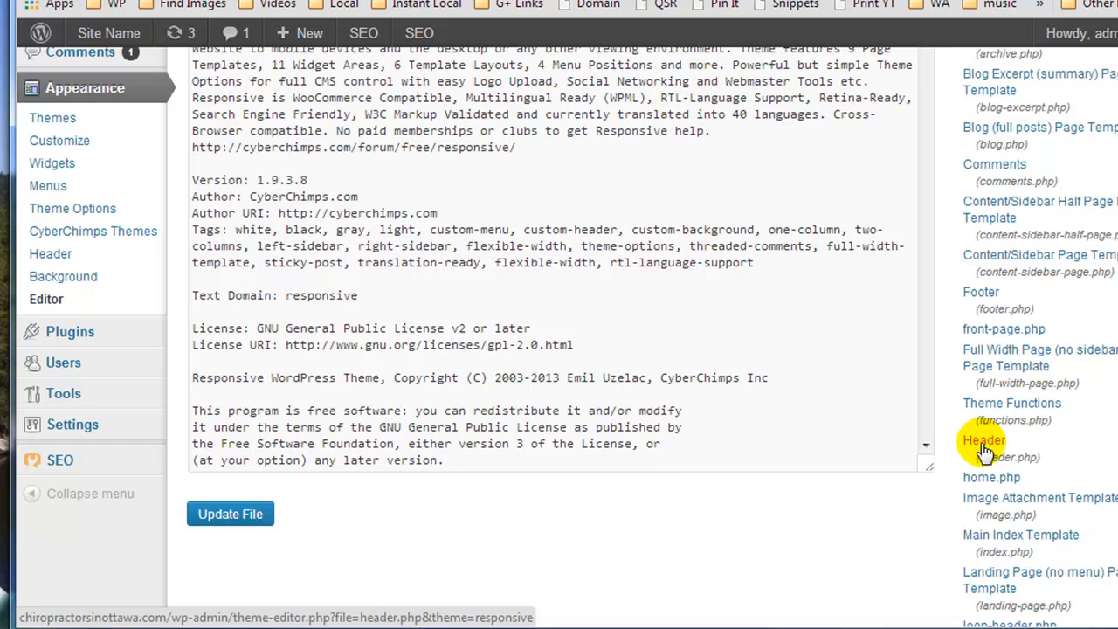
Load the Responsive theme's header.php template into the theme editor.
{"action": "left_click", "coordinate": [984, 440]}
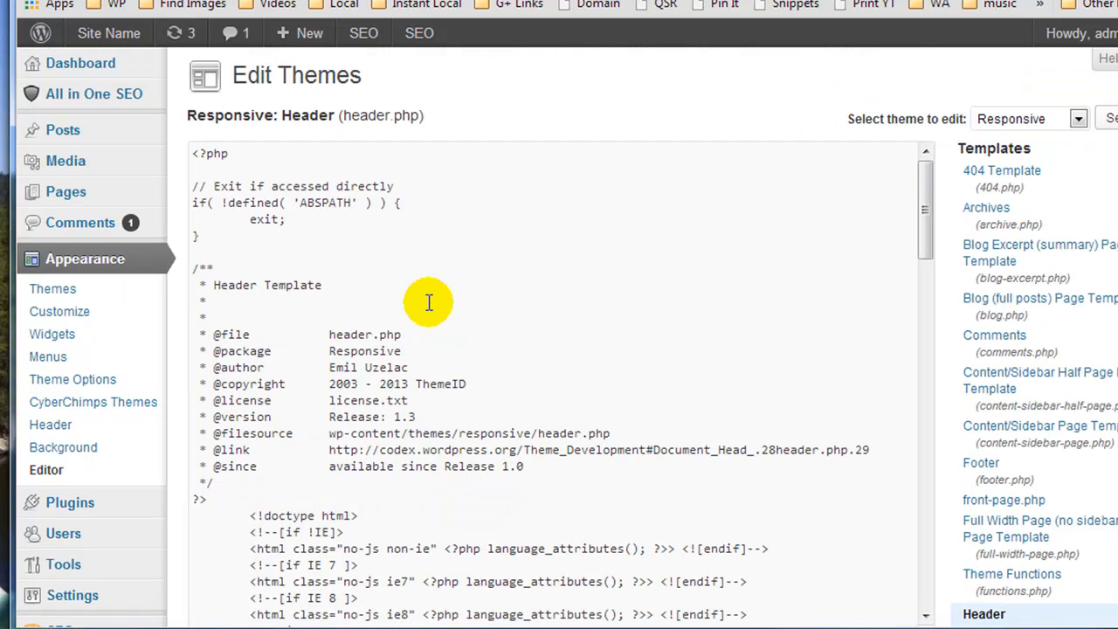
{"action": "scroll", "scroll_direction": "down", "scroll_amount": 3}
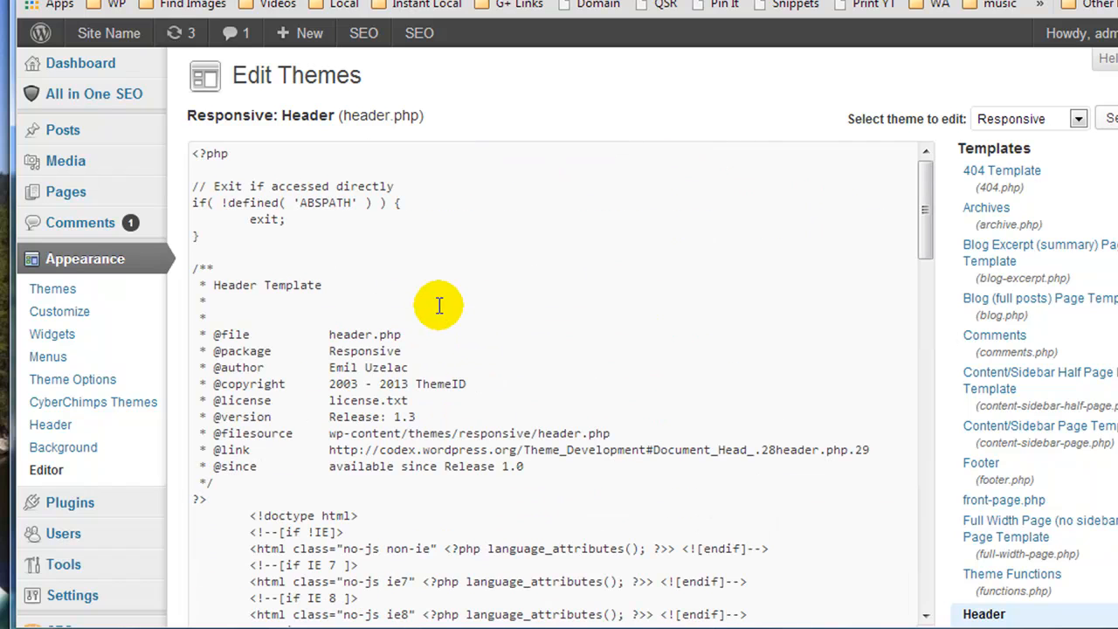
{"action": "mouse_move", "coordinate": [423, 203]}
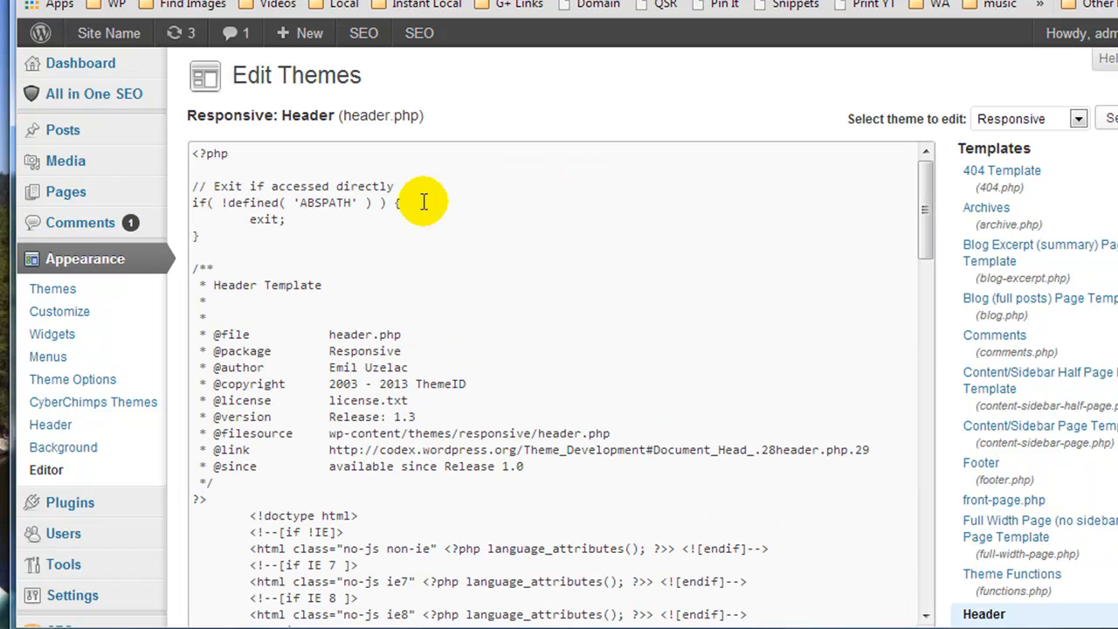
{"action": "mouse_move", "coordinate": [489, 225]}
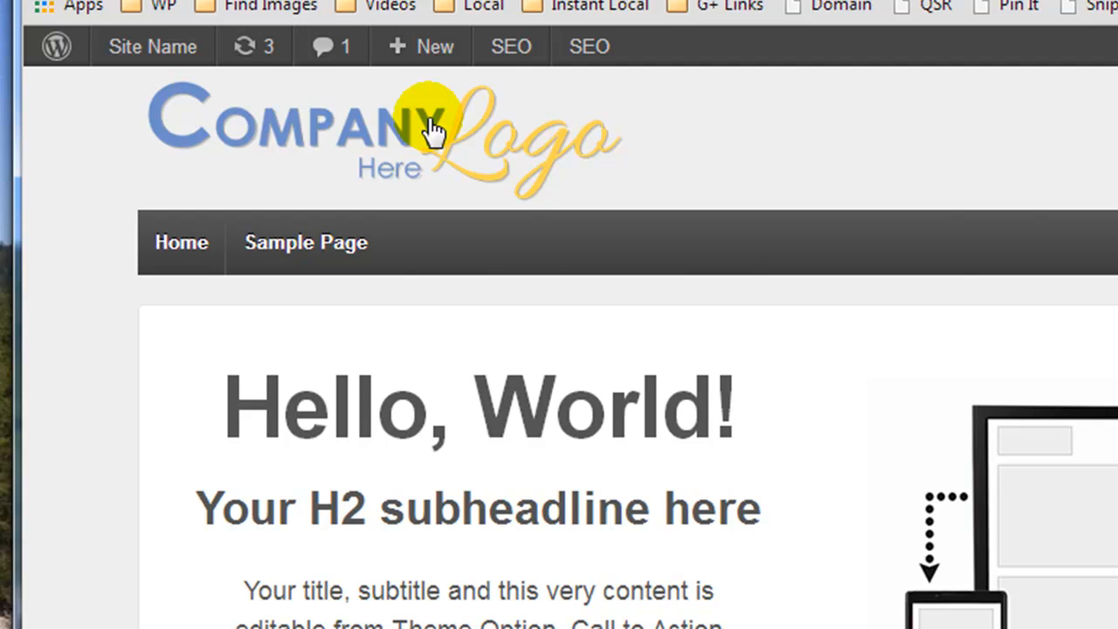
Inspect the header logo and select its div id="logo" container in the Elements panel.
{"action": "right_click", "coordinate": [428, 131]}
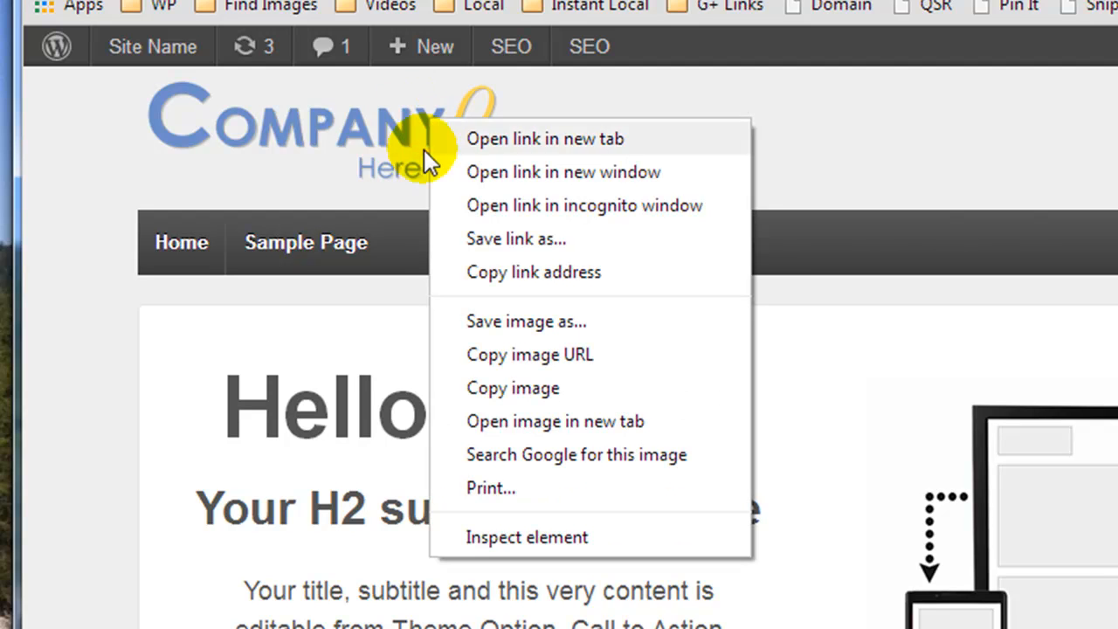
{"action": "mouse_move", "coordinate": [492, 538]}
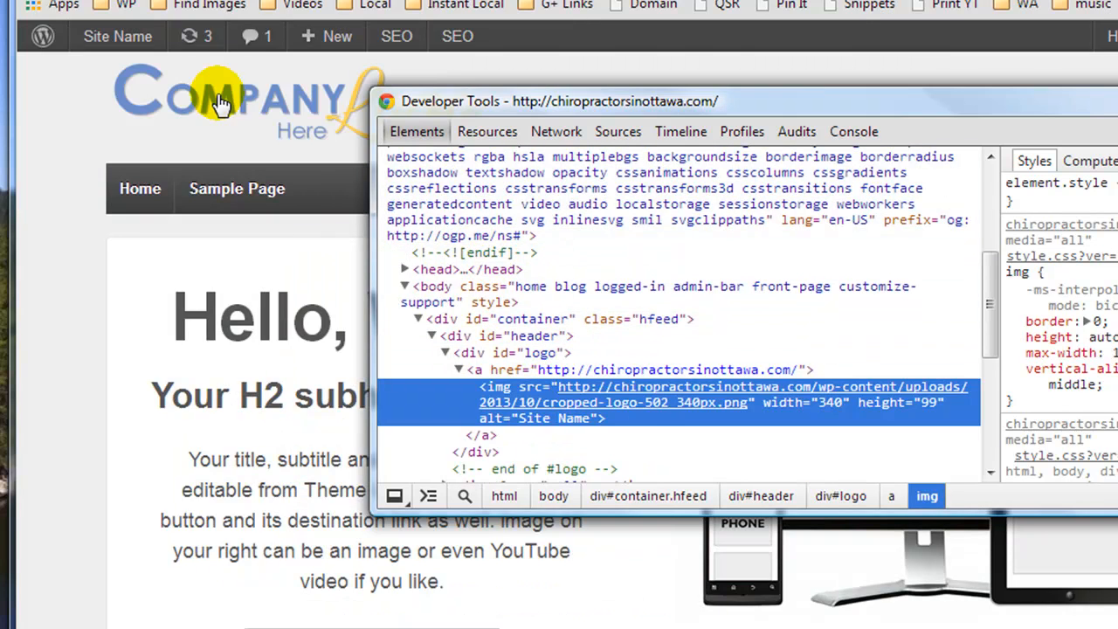
{"action": "mouse_move", "coordinate": [532, 335]}
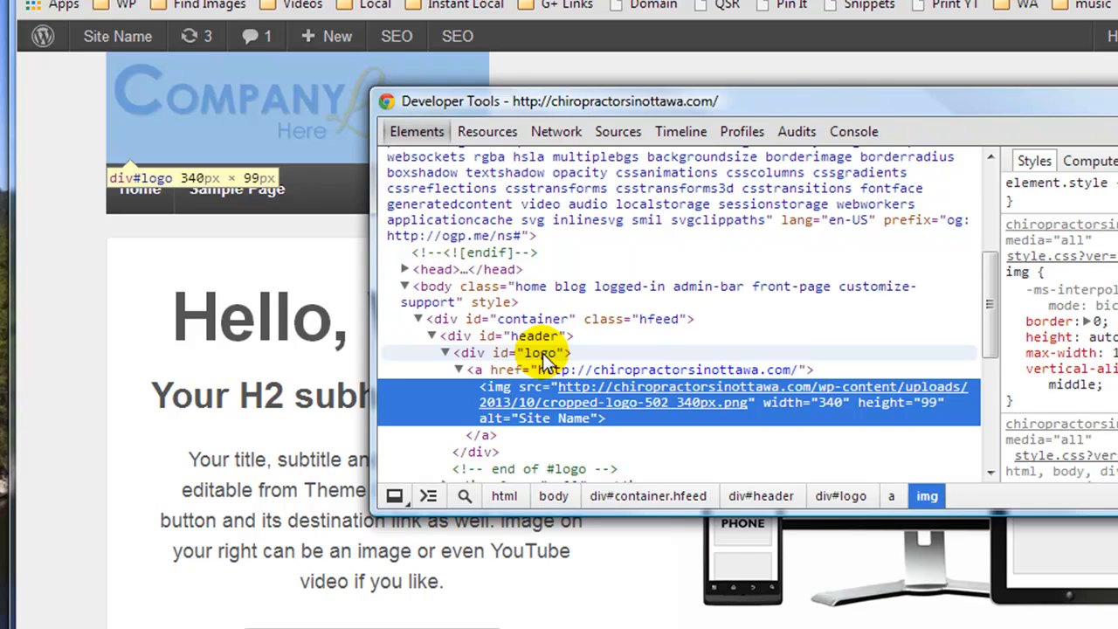
{"action": "left_click", "coordinate": [524, 353]}
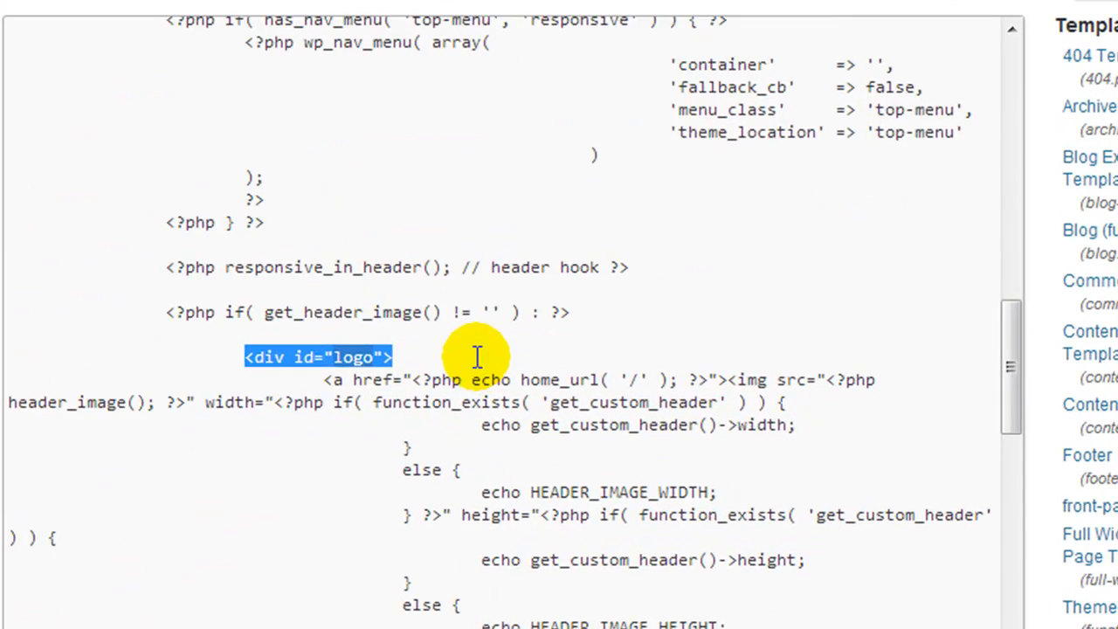
Locate the logo div in header.php, paste the call div after it and update the file.
{"action": "scroll", "scroll_direction": "down", "scroll_amount": 3}
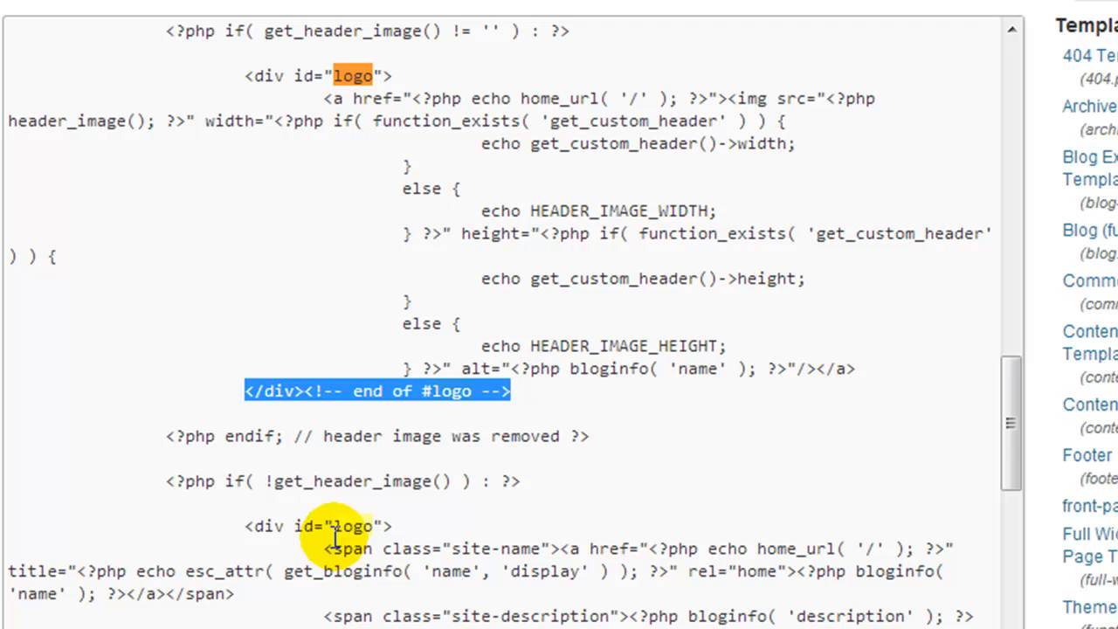
{"action": "double_click", "coordinate": [351, 526]}
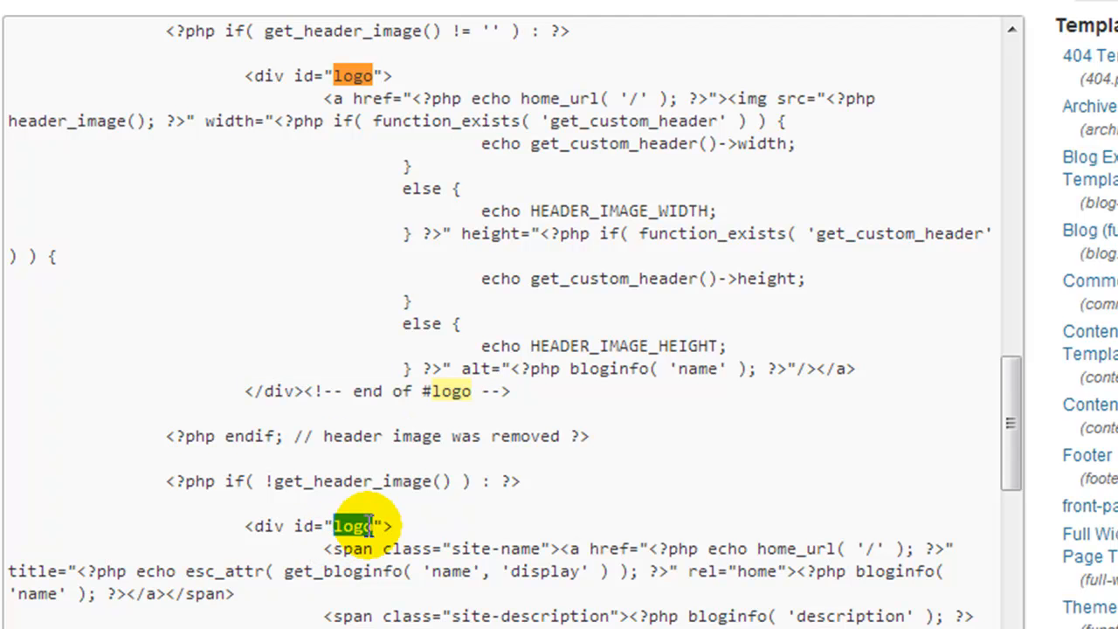
{"action": "left_click", "coordinate": [391, 524]}
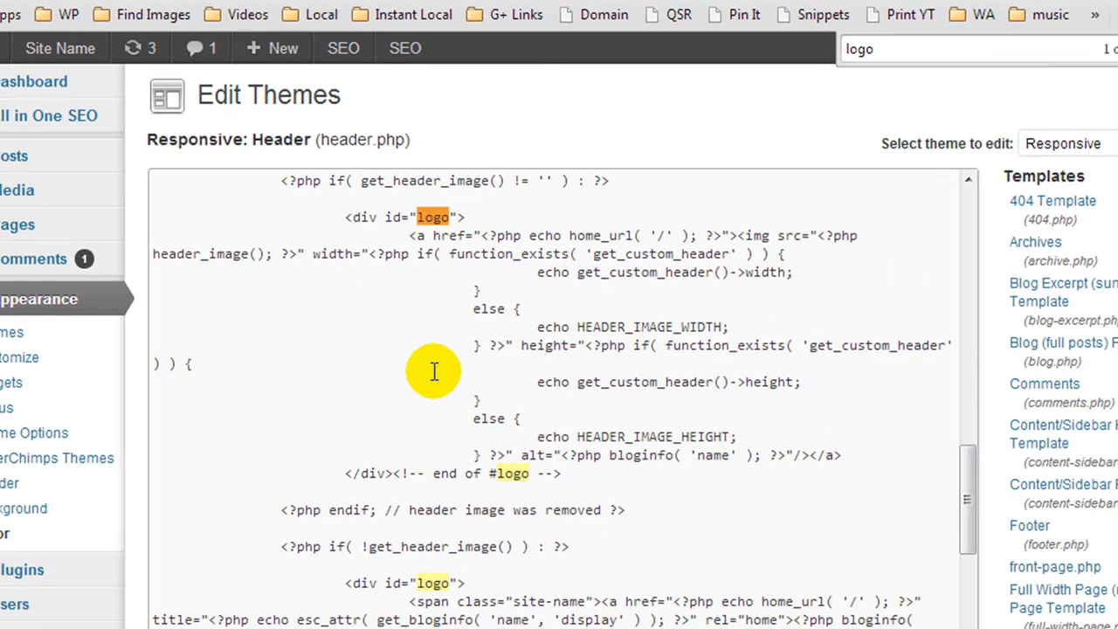
{"action": "mouse_move", "coordinate": [562, 472]}
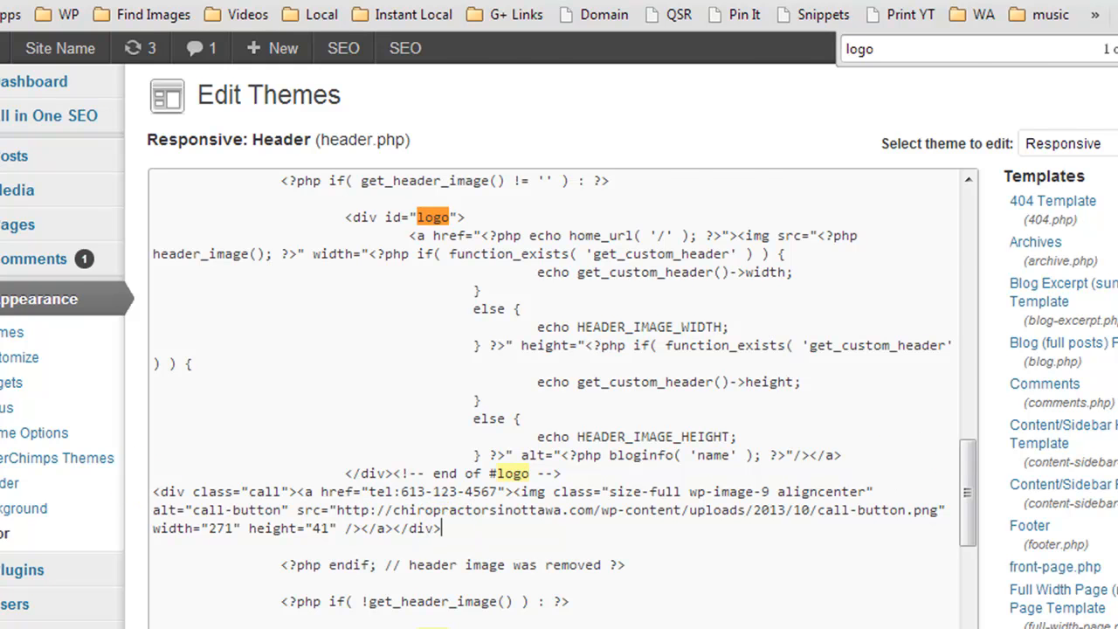
{"action": "scroll", "scroll_direction": "down", "scroll_amount": 3}
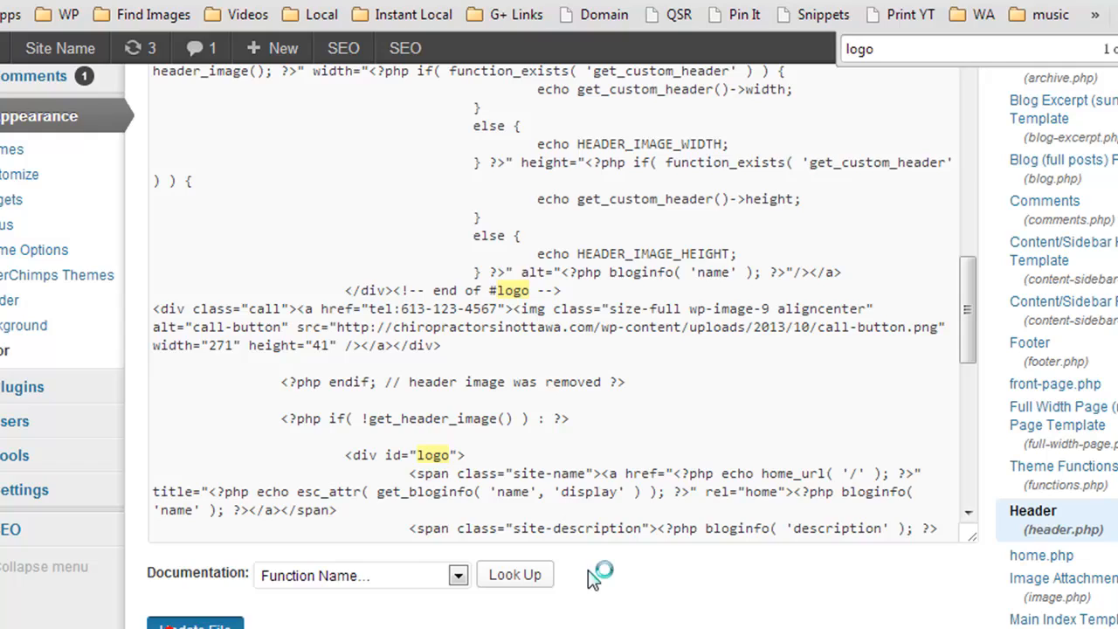
{"action": "left_click", "coordinate": [194, 625]}
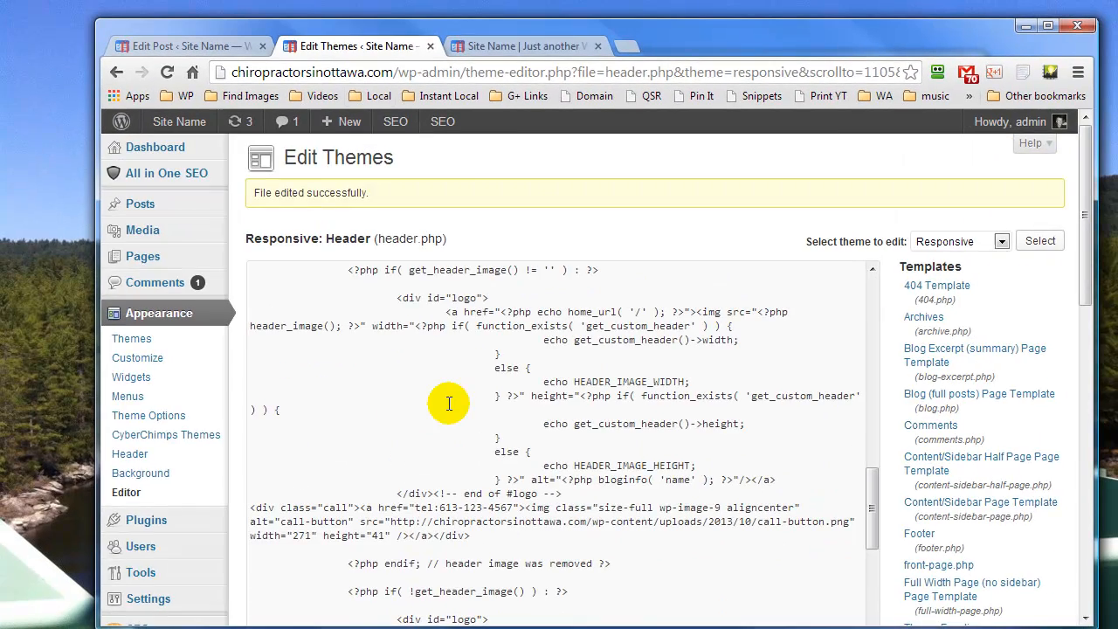
Reload the live home page and shrink the window to phone width to reveal the call button.
{"action": "left_click", "coordinate": [524, 45]}
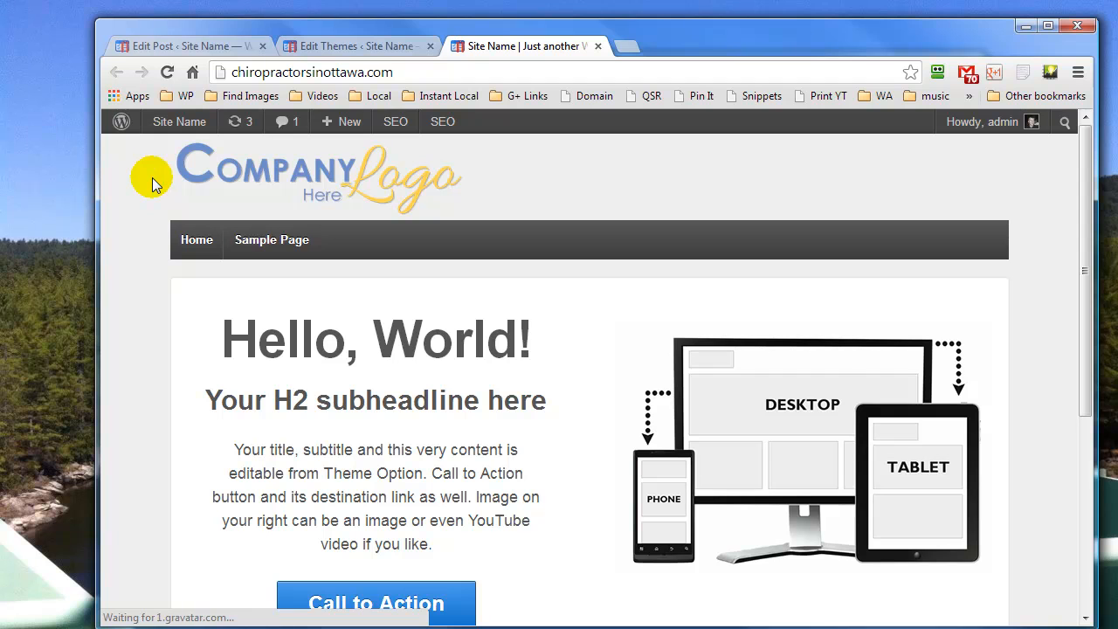
{"action": "mouse_move", "coordinate": [1047, 155]}
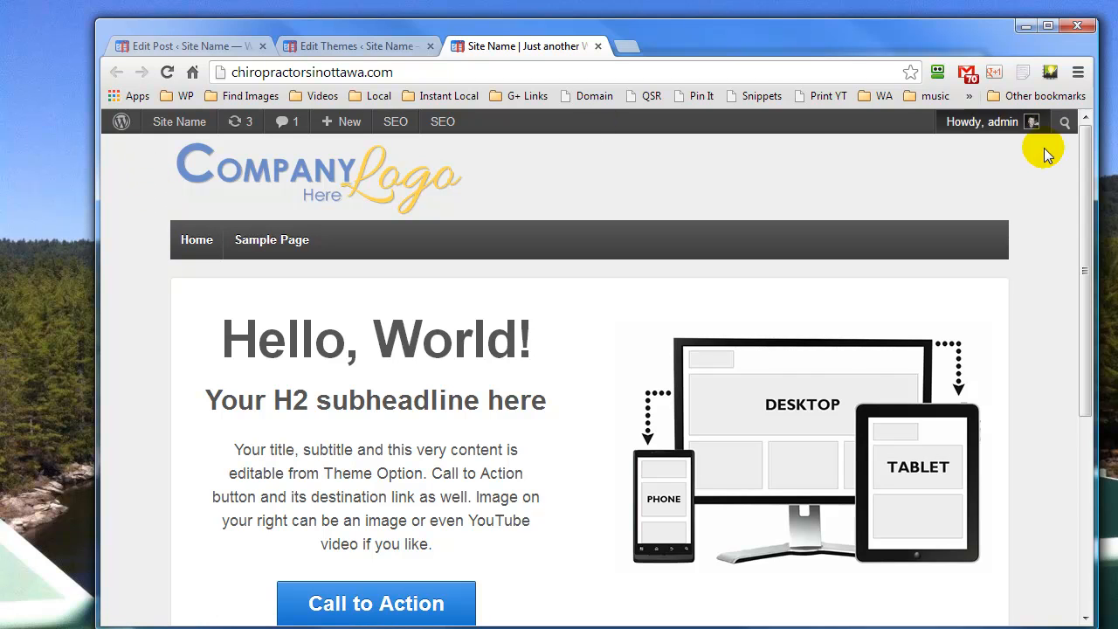
{"action": "left_click_drag", "start_coordinate": [1082, 143], "coordinate": [1058, 144]}
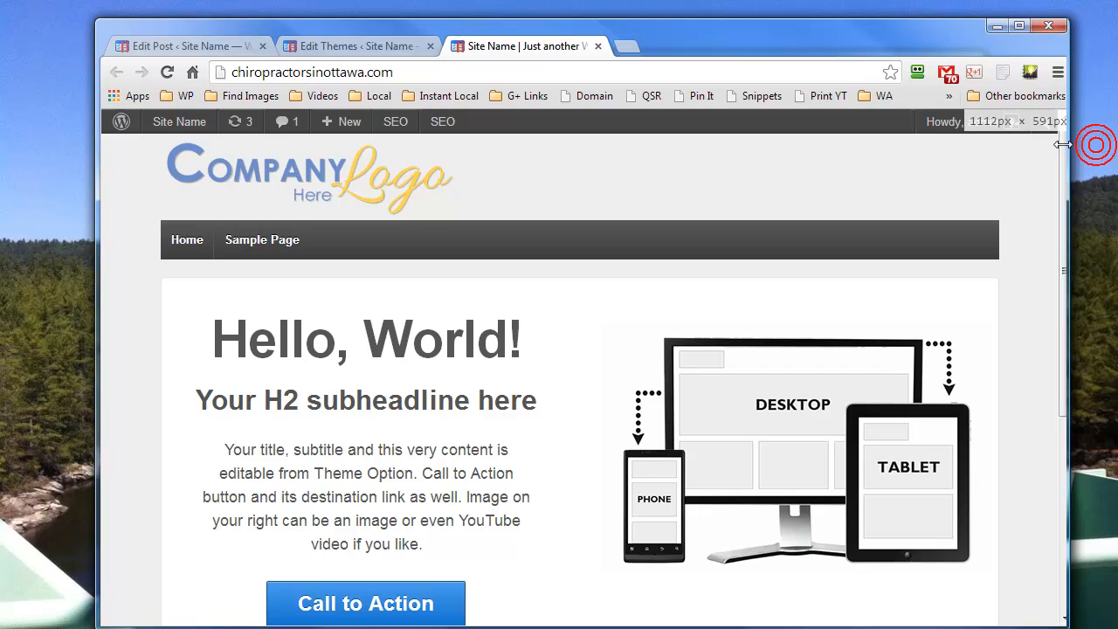
{"action": "left_click_drag", "start_coordinate": [1057, 144], "coordinate": [1013, 155]}
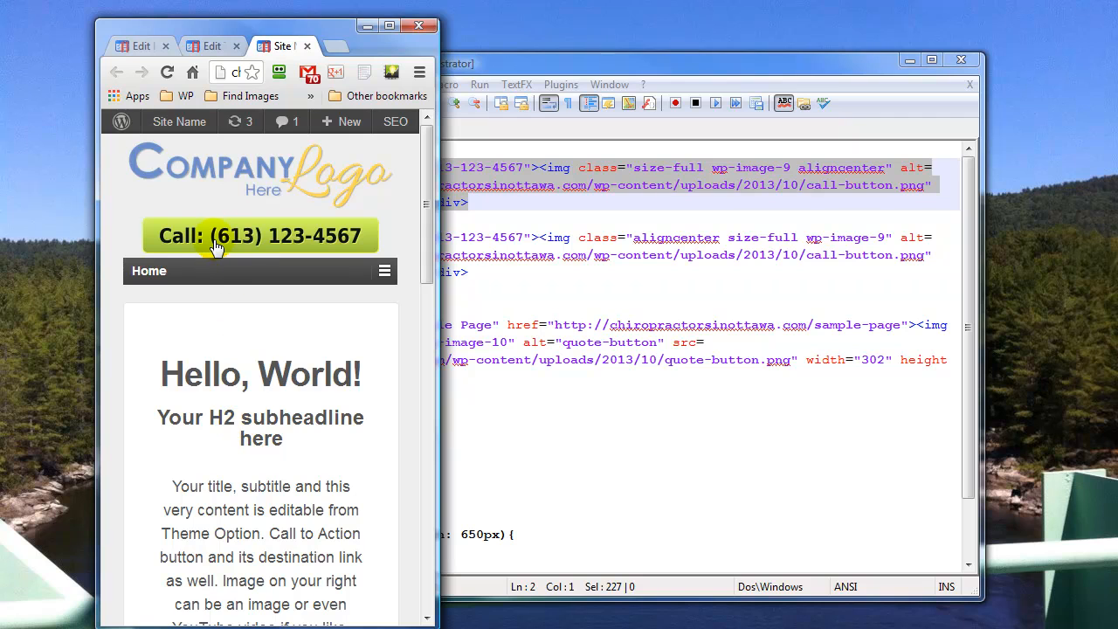
{"action": "mouse_move", "coordinate": [260, 236]}
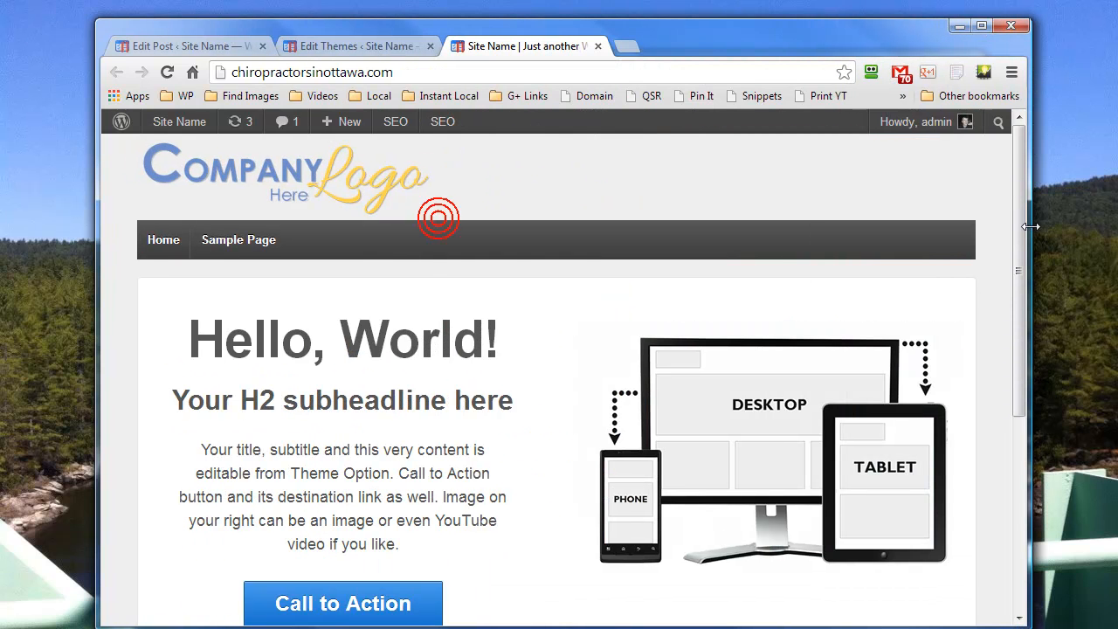
{"action": "mouse_move", "coordinate": [238, 239]}
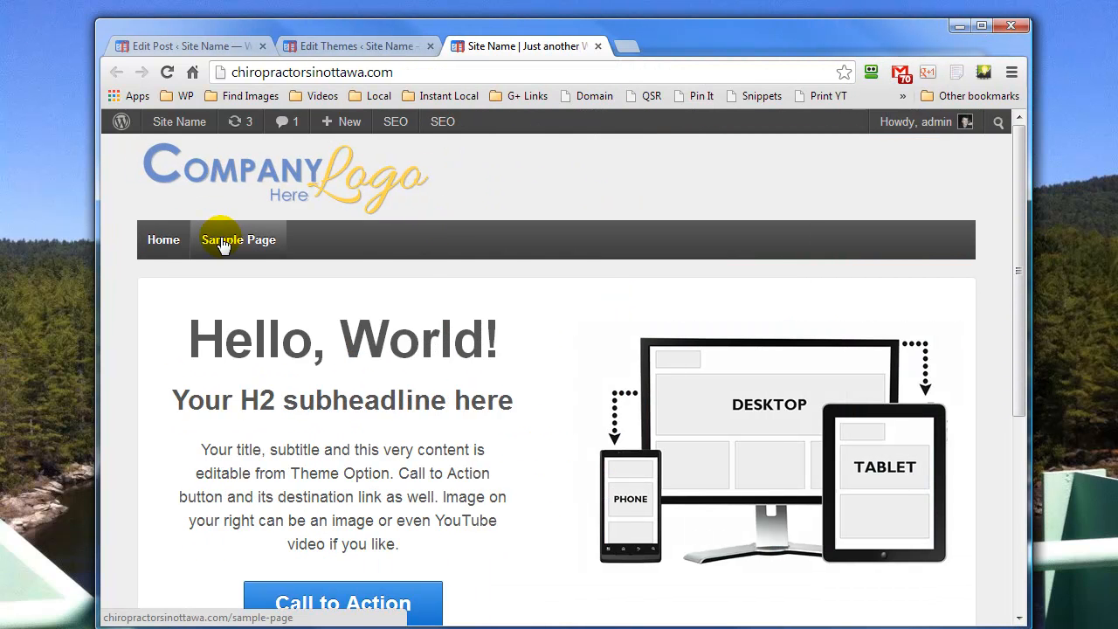
Toggle the Hello world post between Visual and Text views, then view the published post.
{"action": "left_click", "coordinate": [238, 239]}
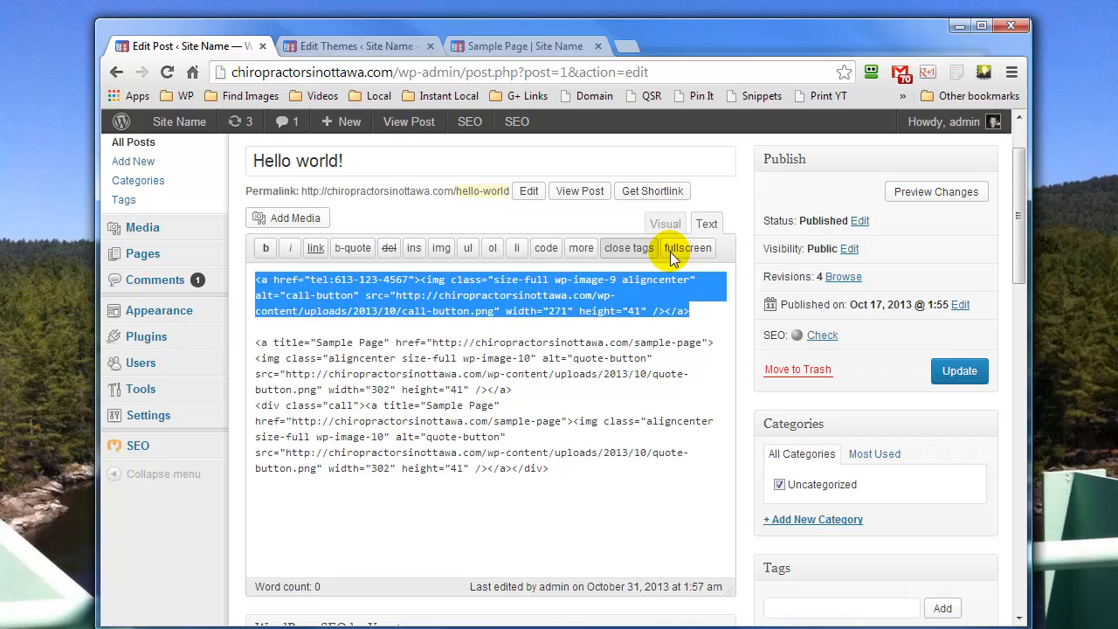
{"action": "left_click", "coordinate": [664, 224]}
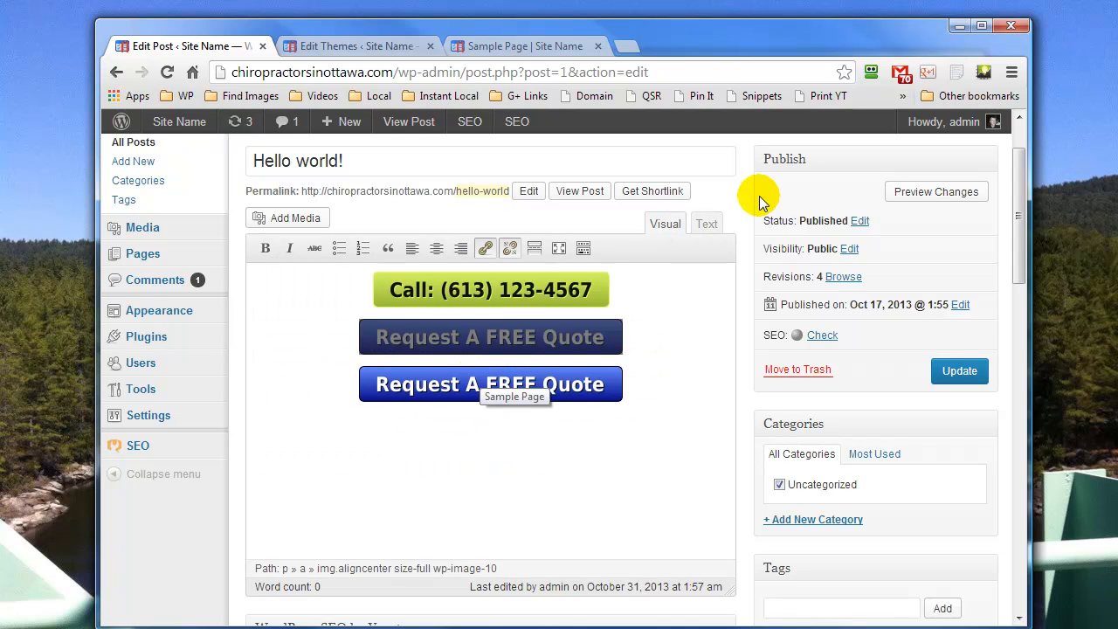
{"action": "left_click", "coordinate": [706, 224]}
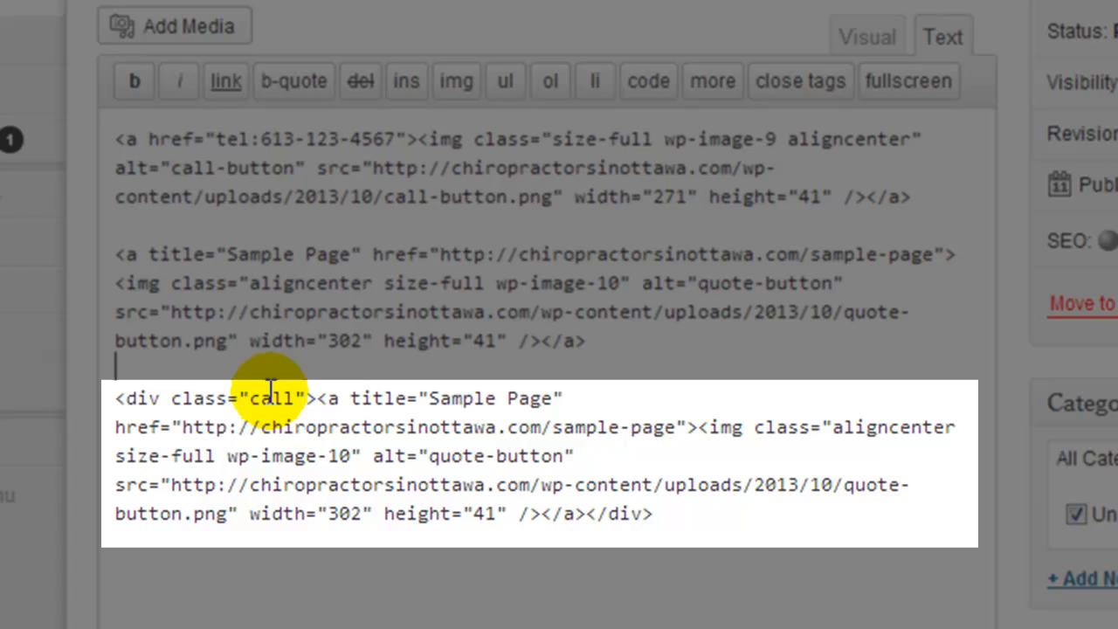
{"action": "mouse_move", "coordinate": [679, 533]}
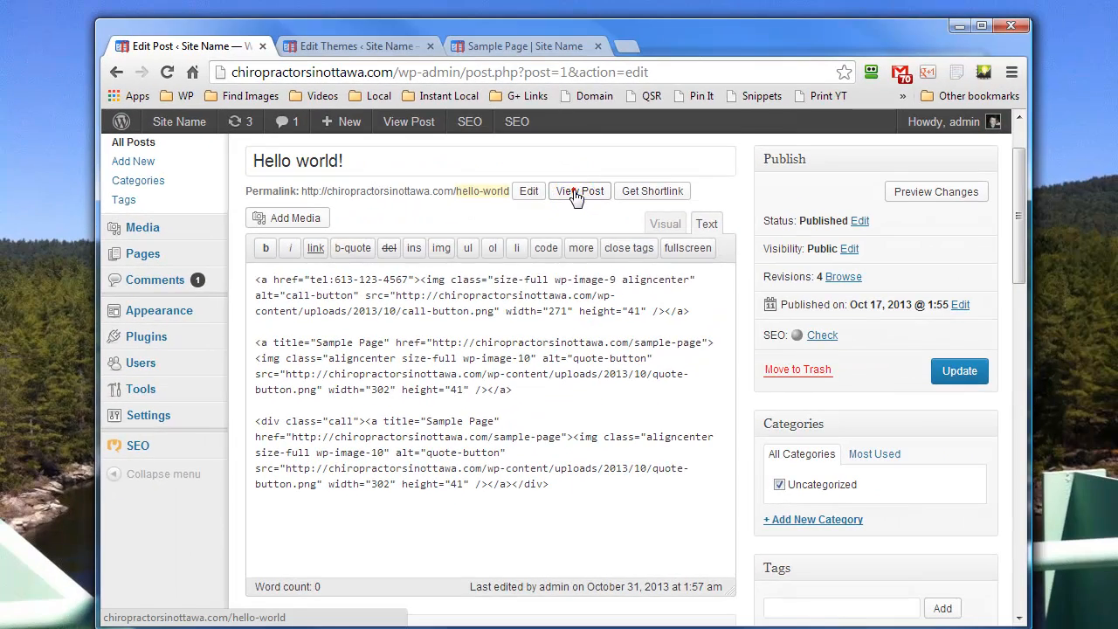
{"action": "left_click", "coordinate": [143, 227]}
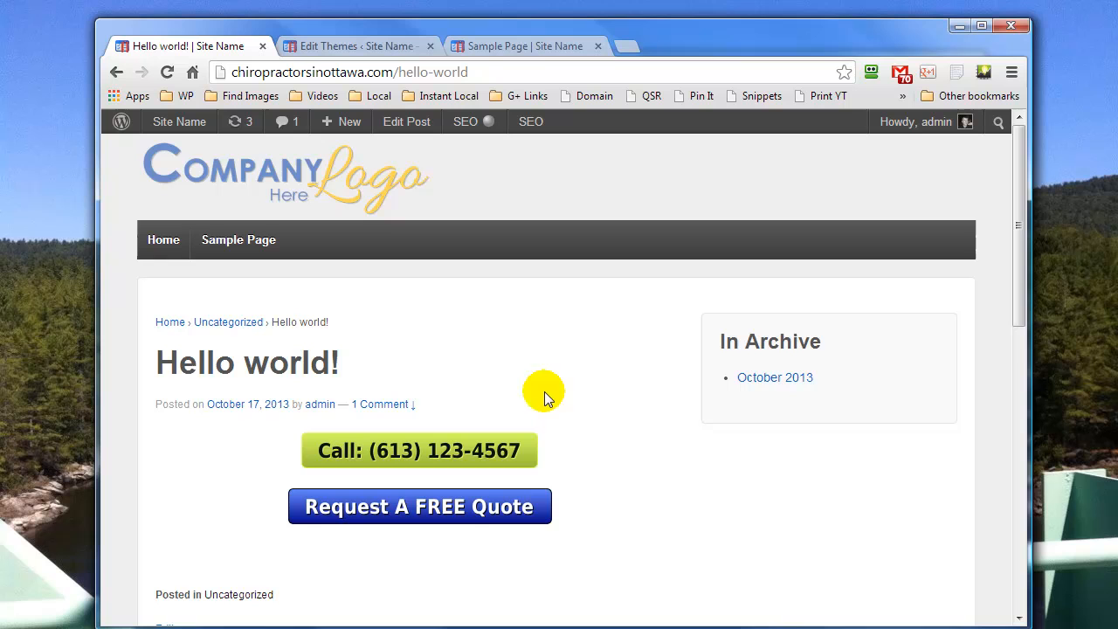
{"action": "mouse_move", "coordinate": [444, 524]}
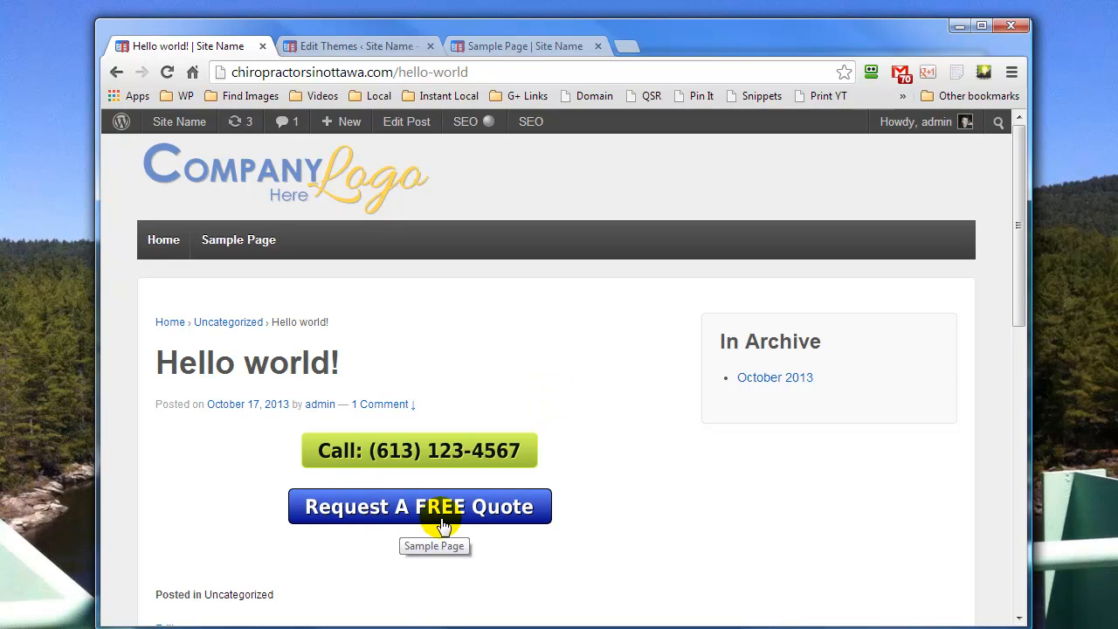
{"action": "mouse_move", "coordinate": [149, 411]}
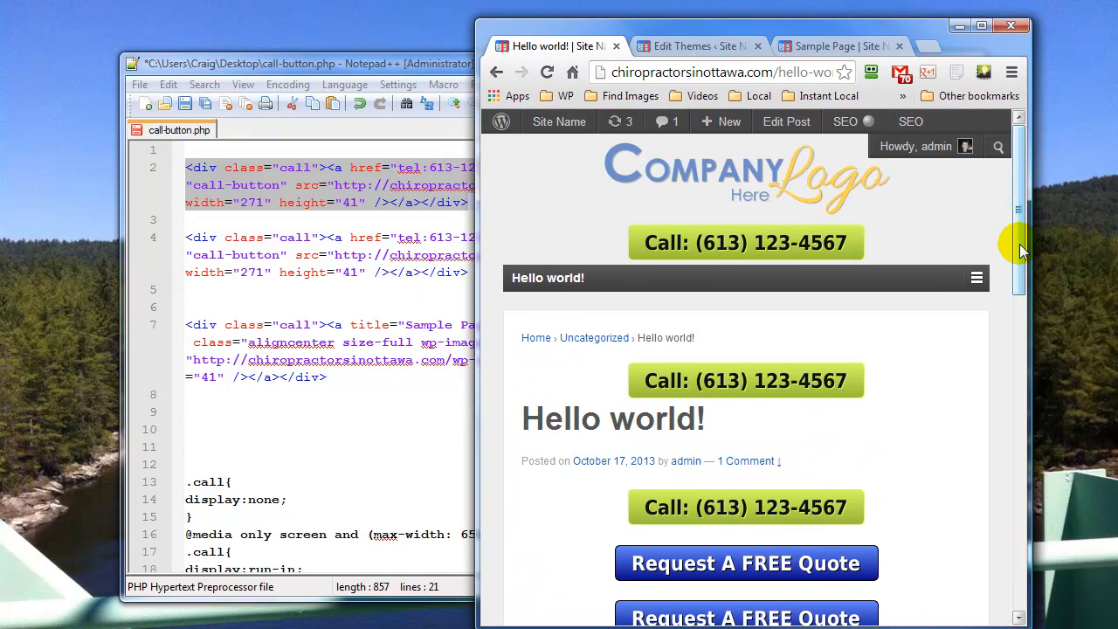
{"action": "scroll", "scroll_direction": "down", "scroll_amount": 3}
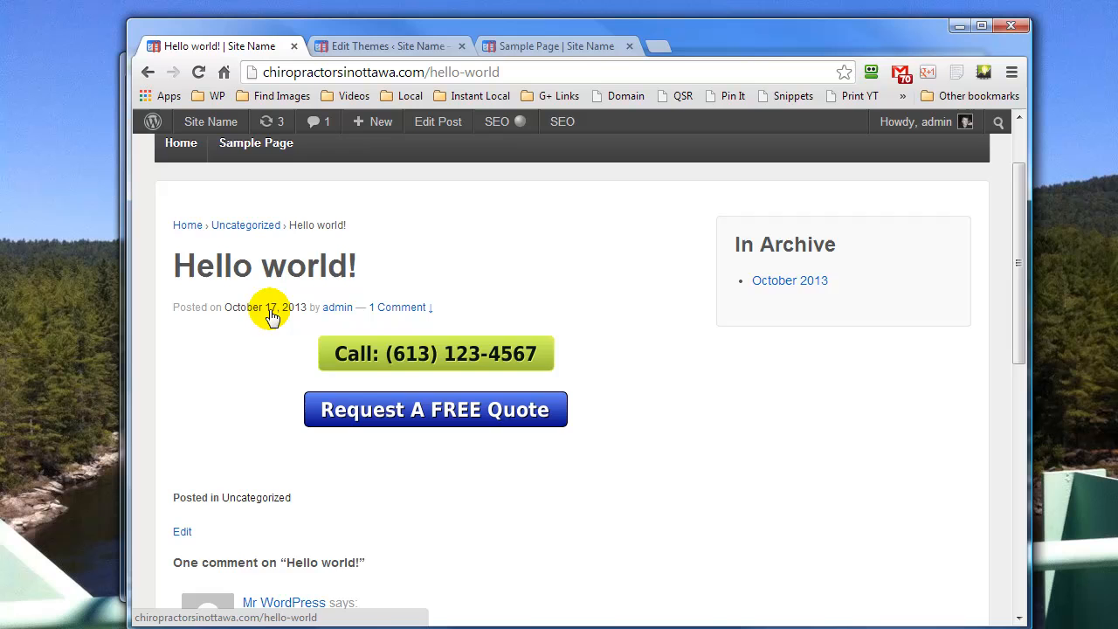
Review the saved call div in header.php, then view the live Sample Page without a call button.
{"action": "left_click", "coordinate": [387, 45]}
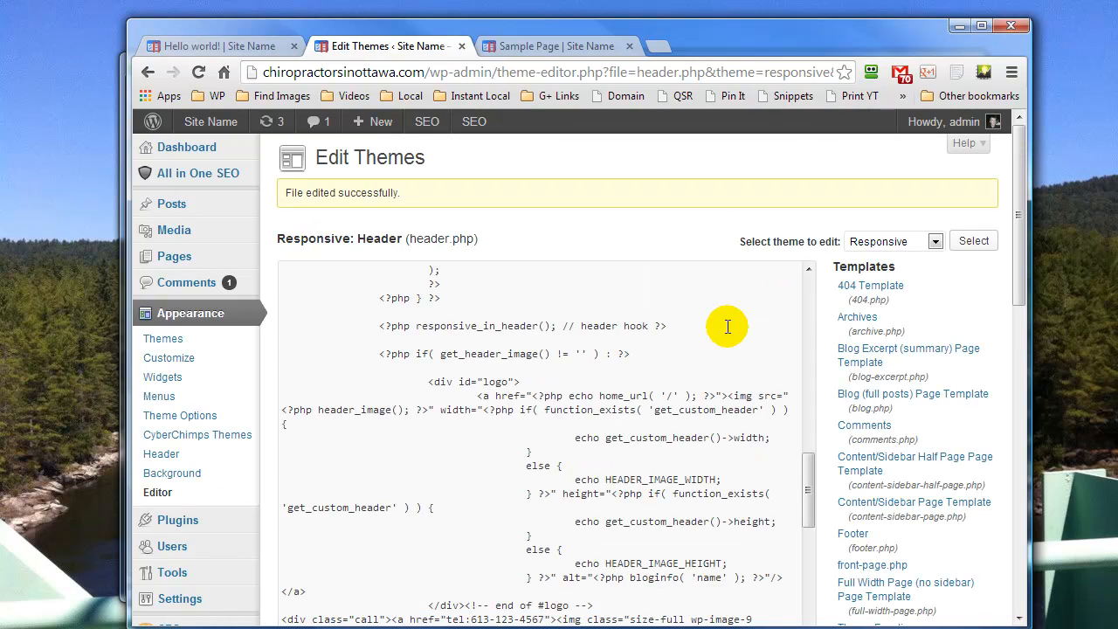
{"action": "scroll", "scroll_direction": "down", "scroll_amount": 3}
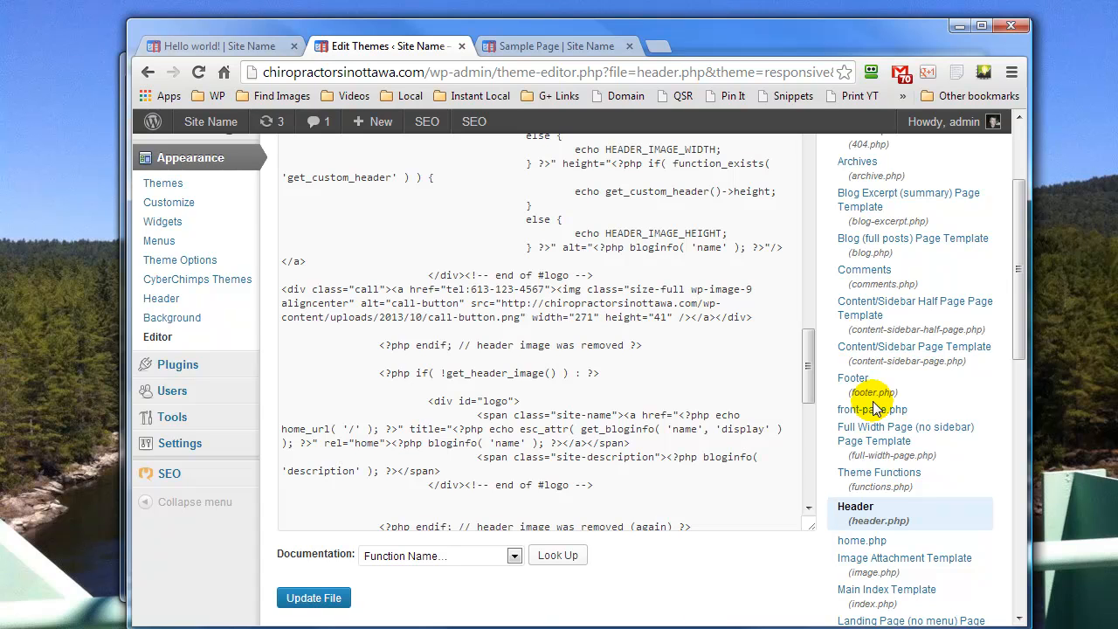
{"action": "mouse_move", "coordinate": [852, 377]}
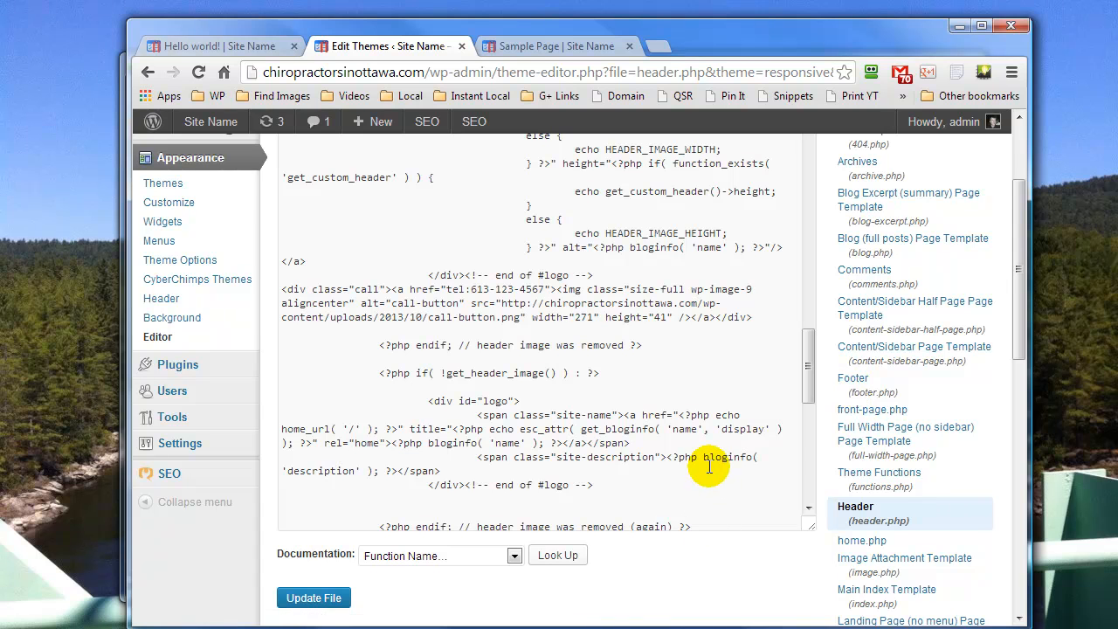
{"action": "left_click", "coordinate": [558, 46]}
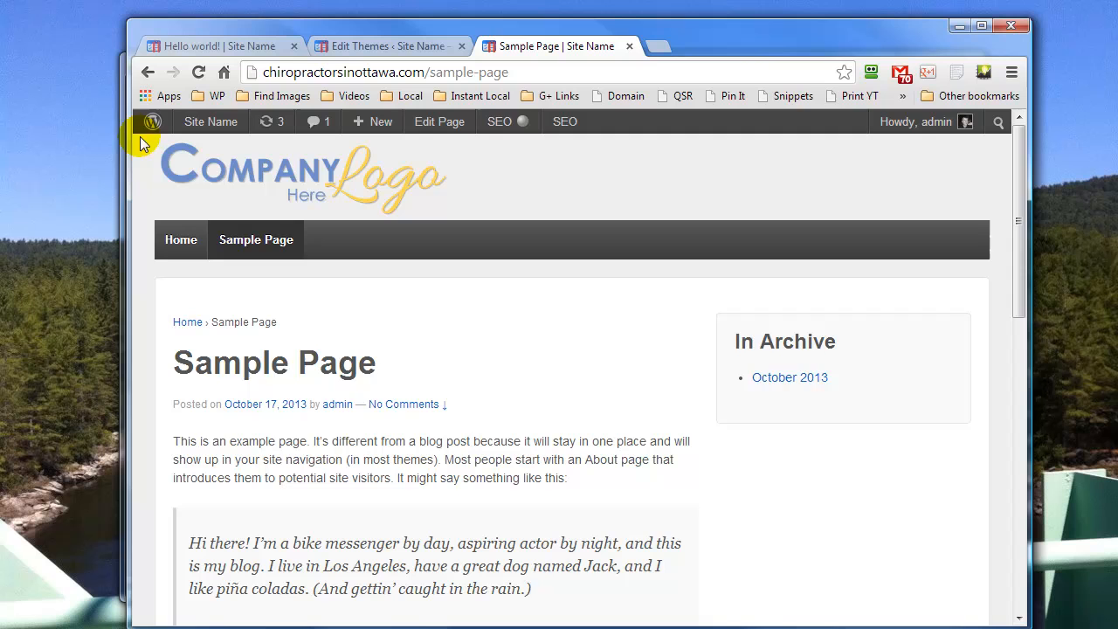